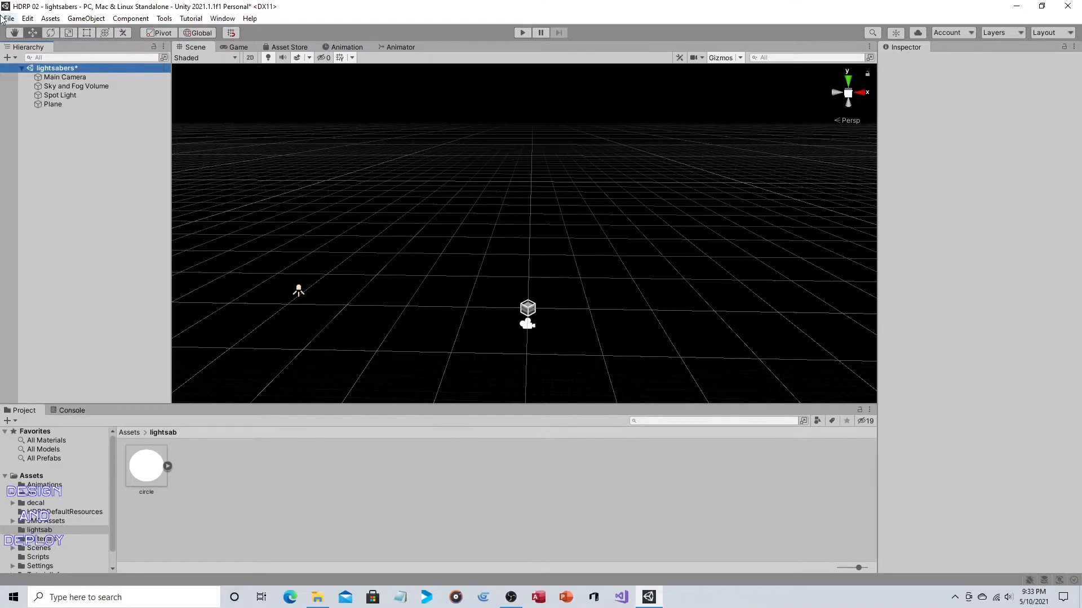
Add a Particle System to the scene at the origin via GameObject > Effects.
click(9, 18)
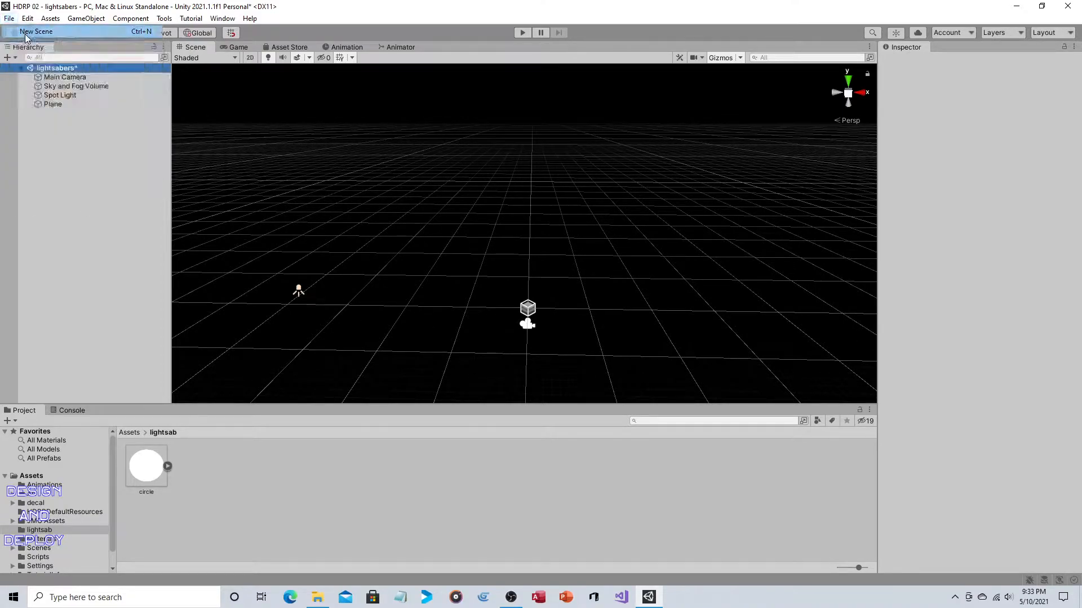
click(36, 31)
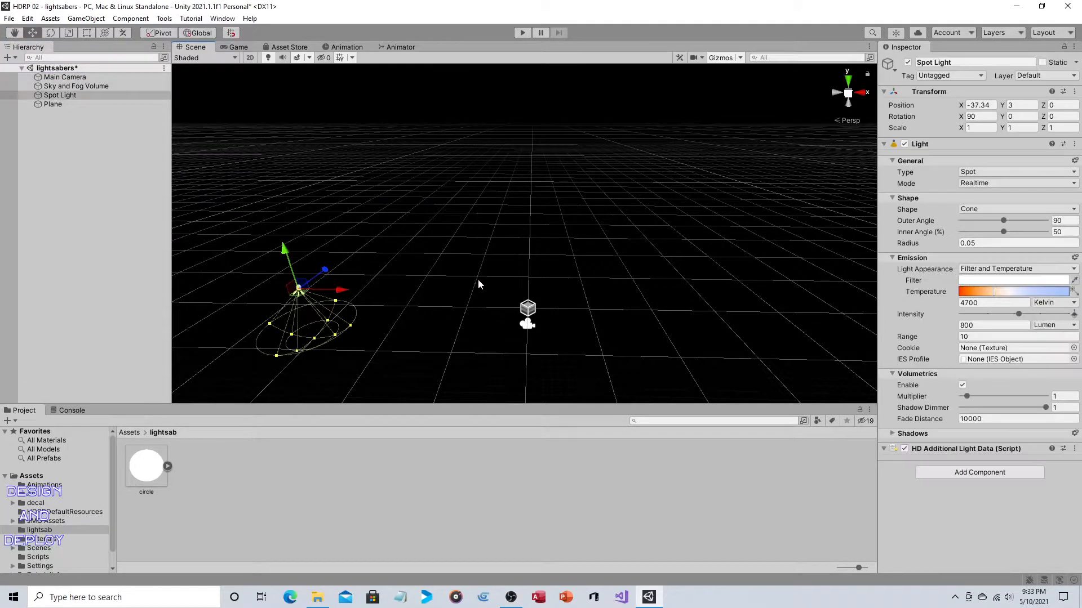
click(128, 247)
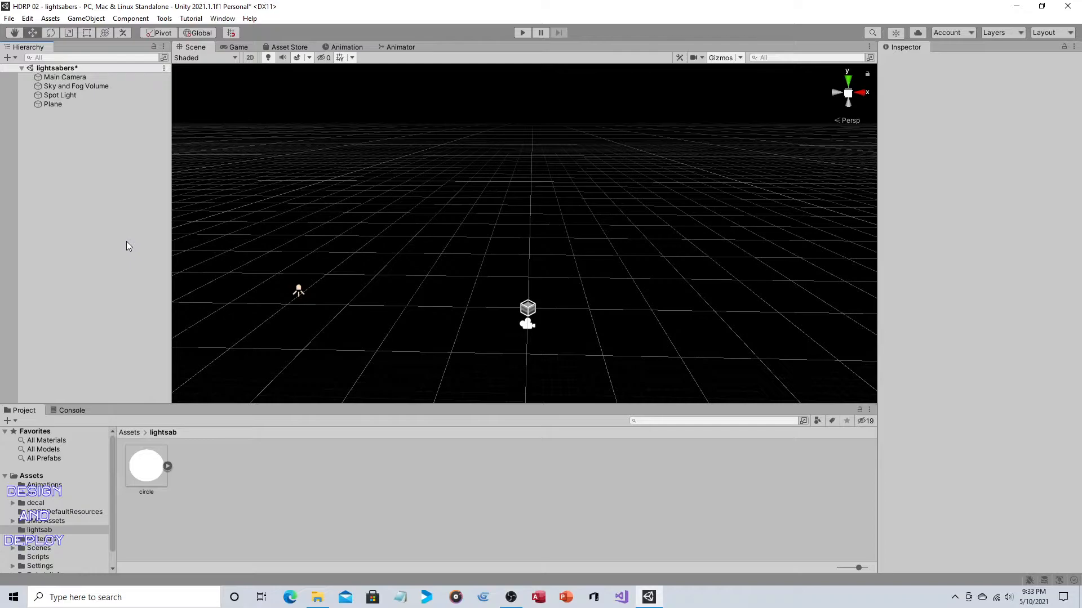
mouse_move(250, 220)
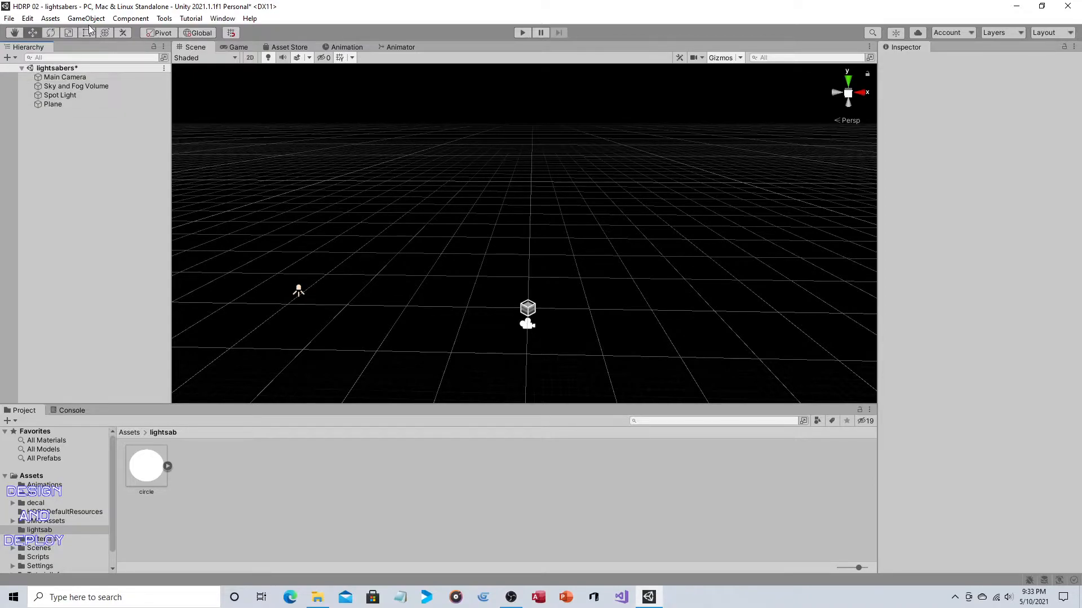
click(85, 18)
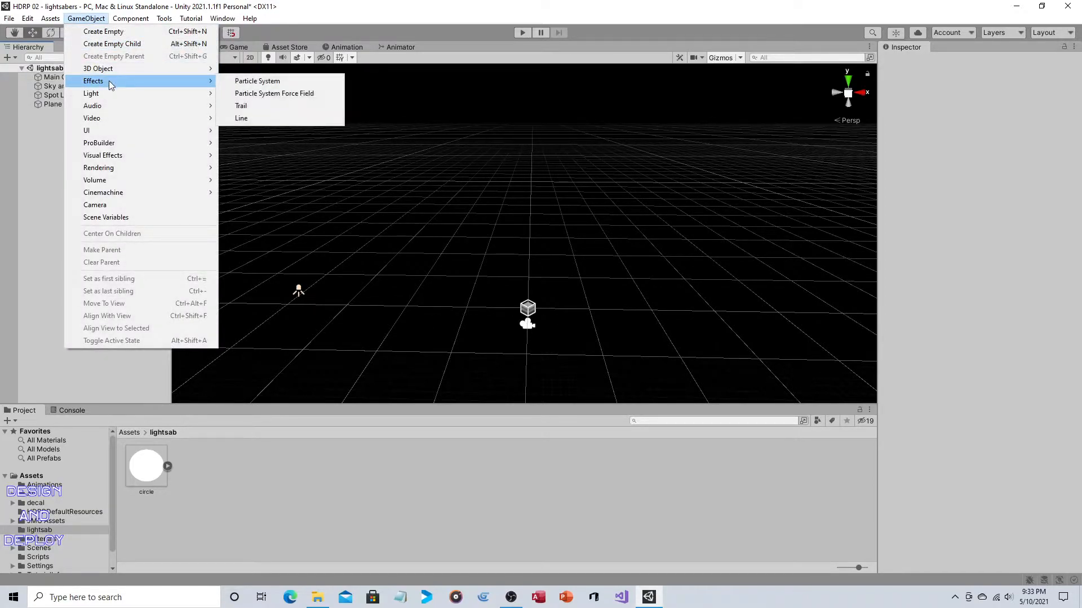
click(257, 81)
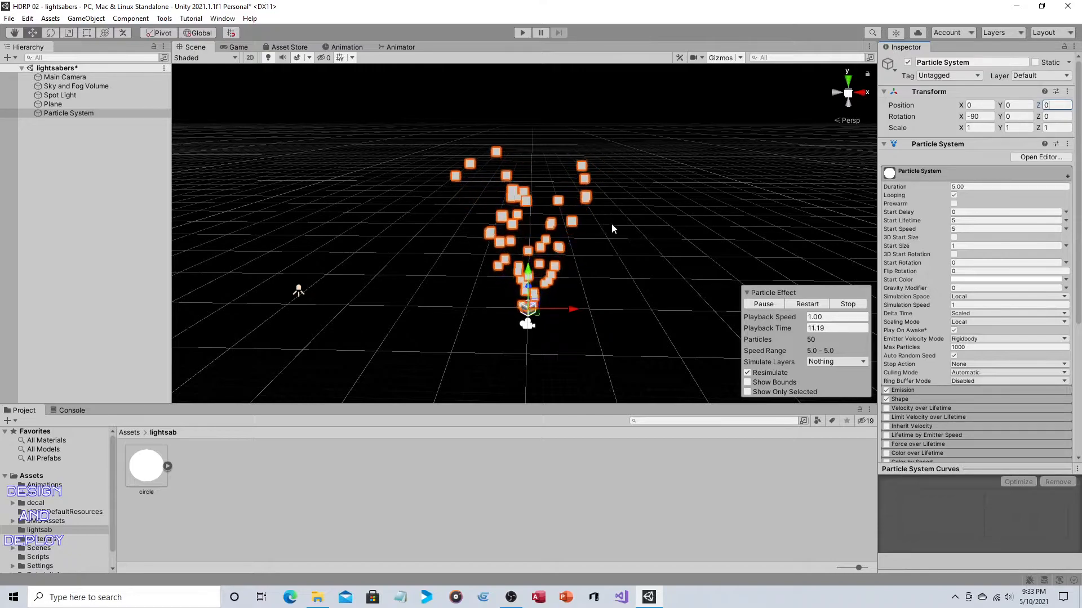
Change the particle emitter shape from Cone to Mesh so it emits a thin vertical column.
click(889, 398)
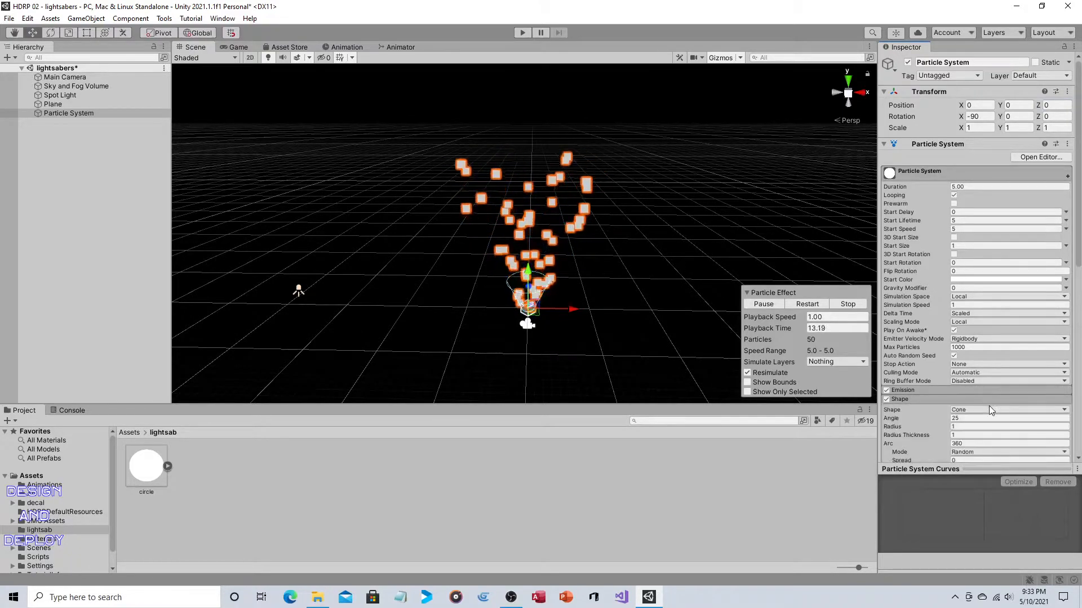
click(1007, 409)
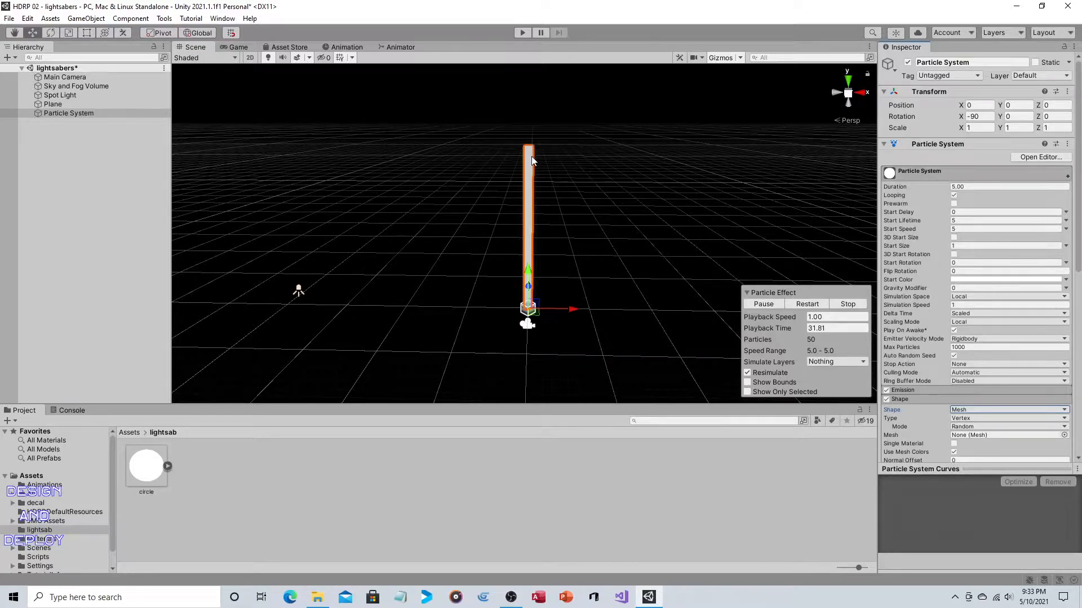
click(1007, 220)
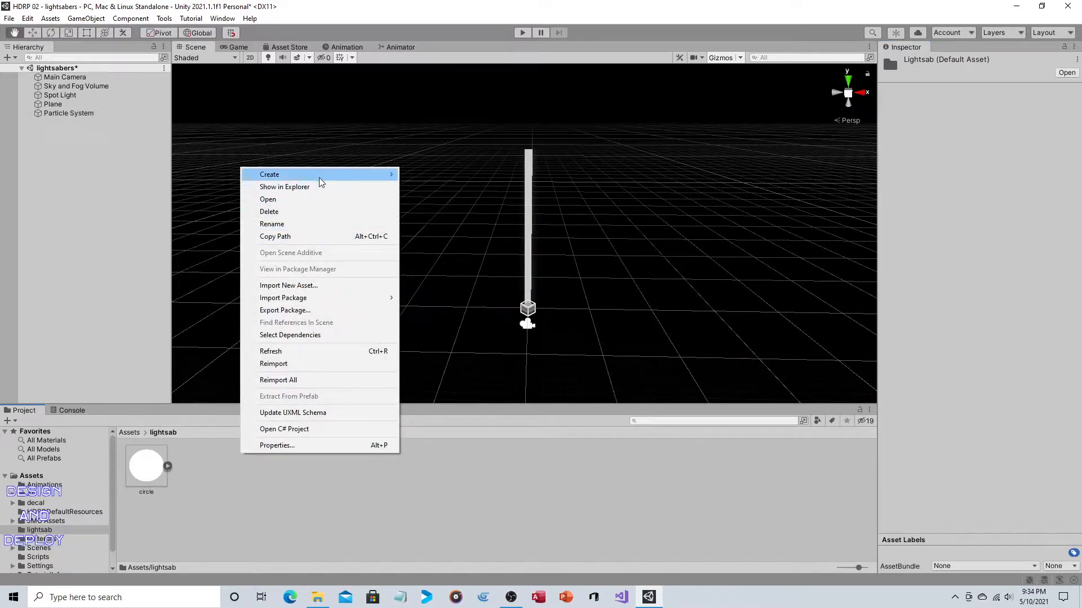
mouse_move(373, 173)
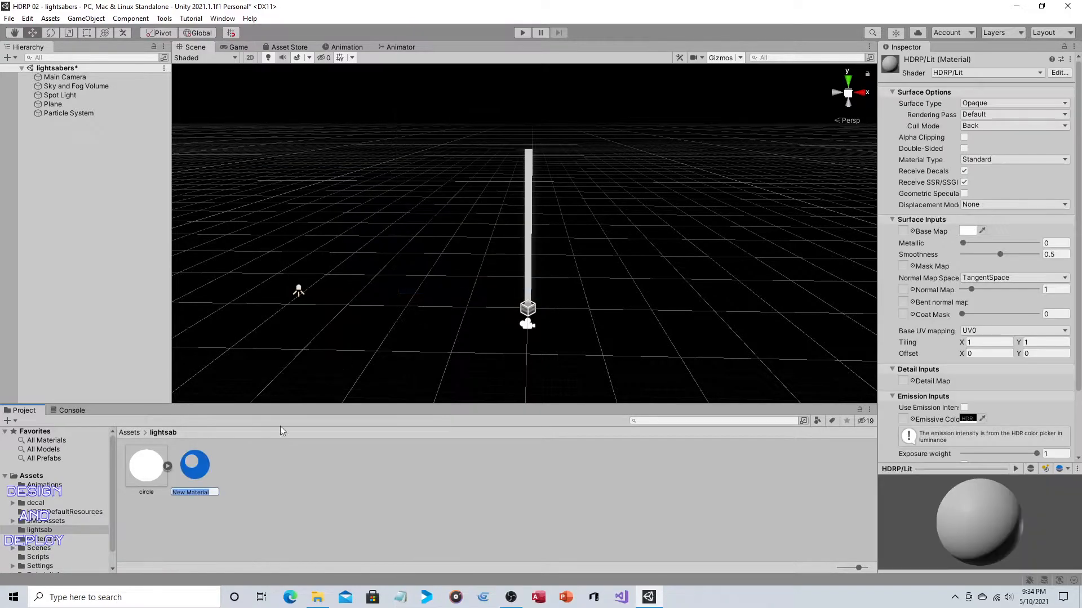
Name the new material in the lightsab folder 'blue'.
text(blue)
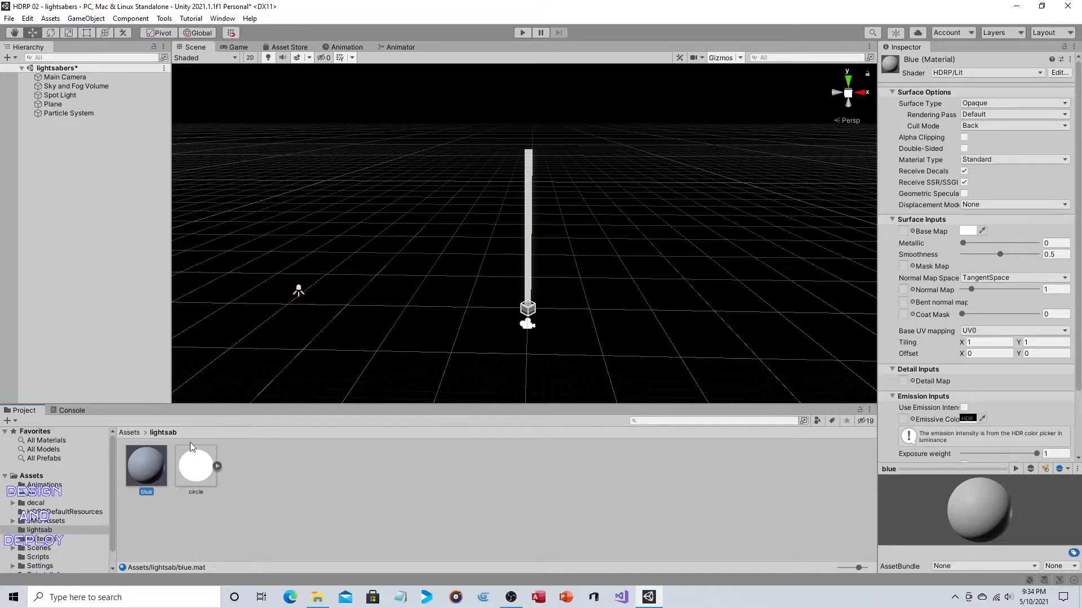
mouse_move(320, 471)
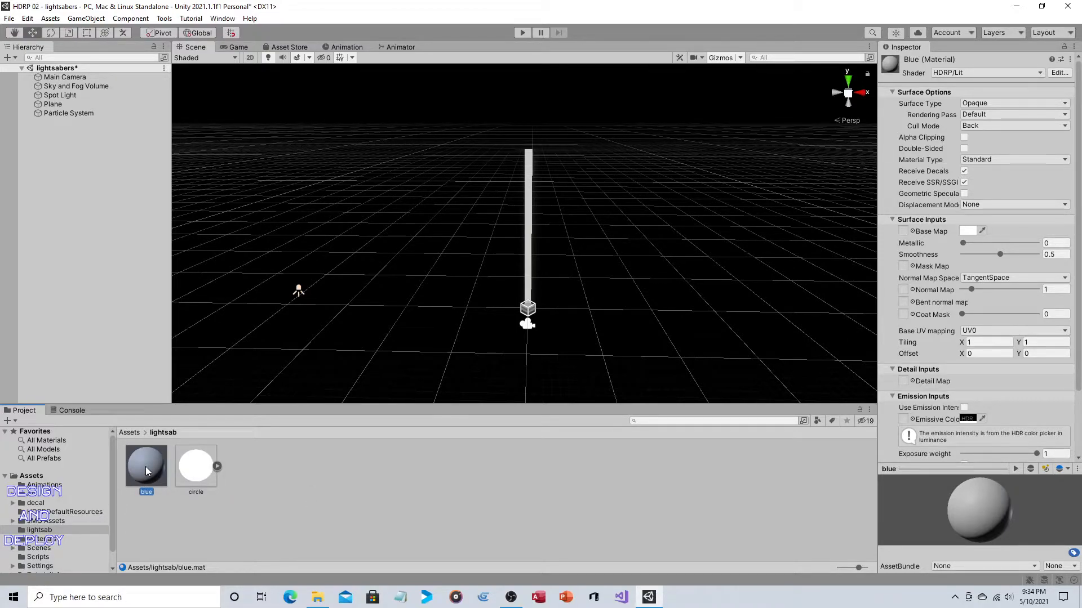
mouse_move(828, 212)
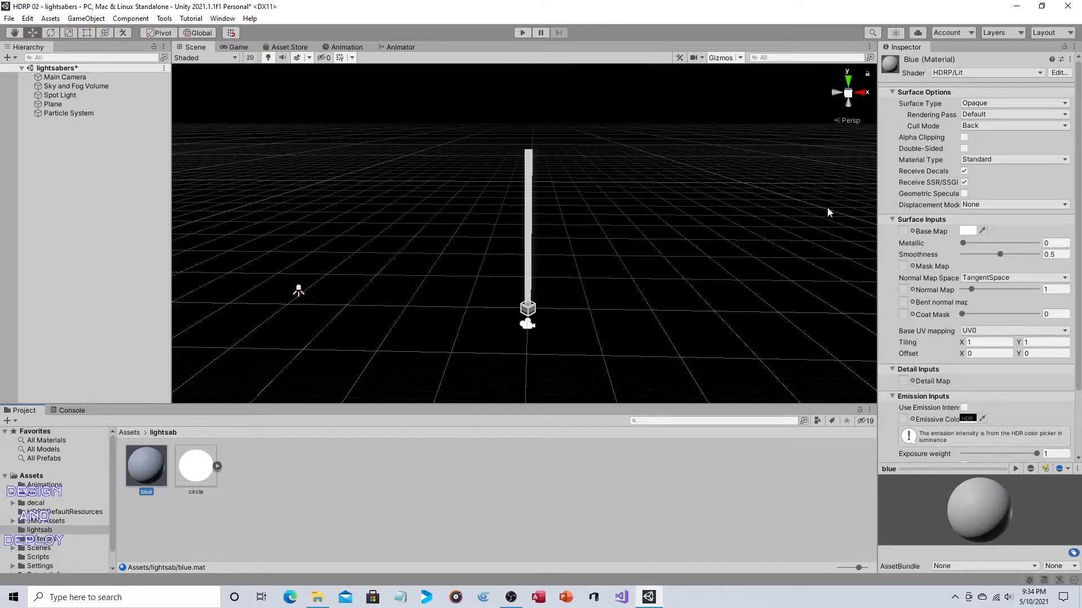
Set the blue material's Surface Type to Transparent and tick Use Emission Intensity.
click(1012, 104)
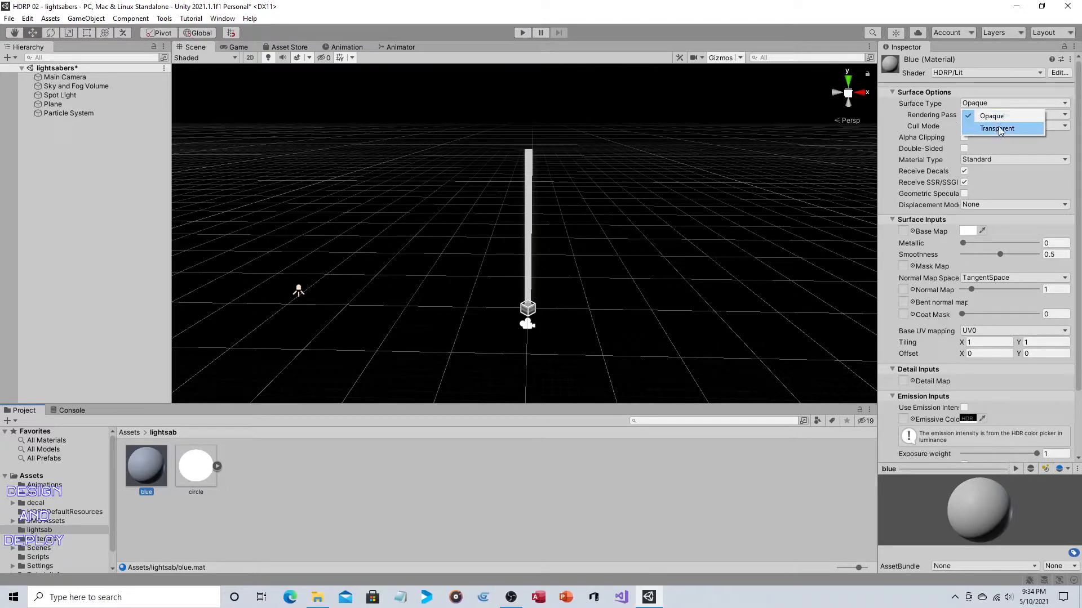
click(997, 128)
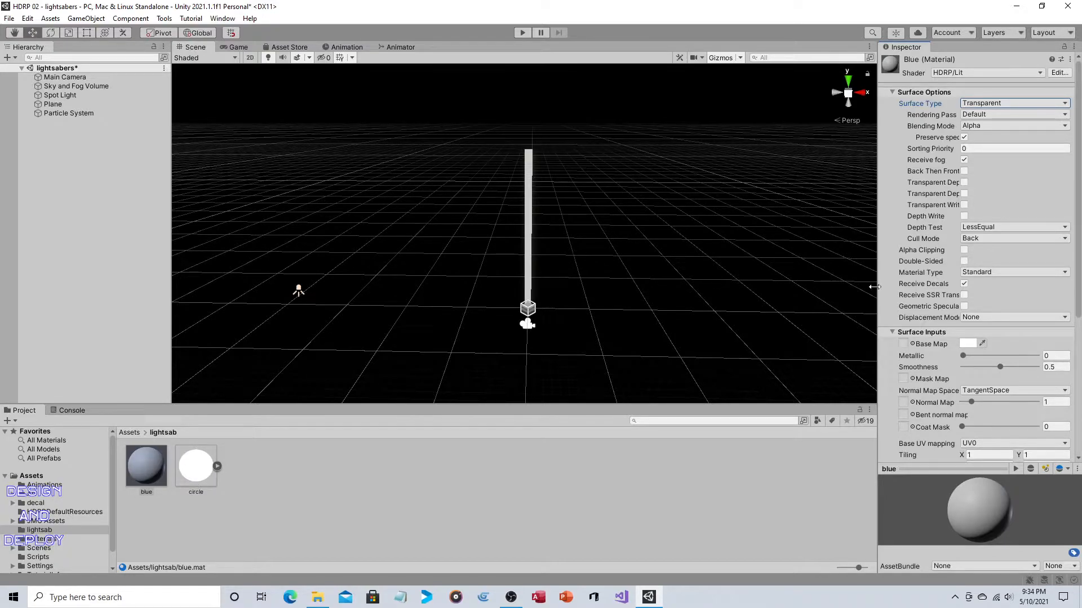
scroll(down, 3)
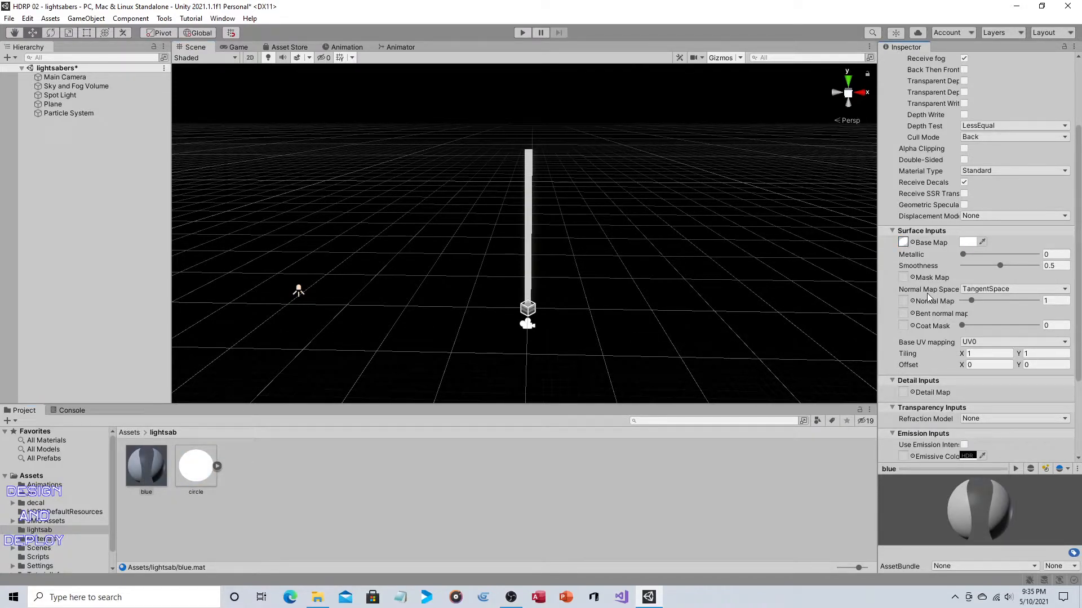
scroll(down, 3)
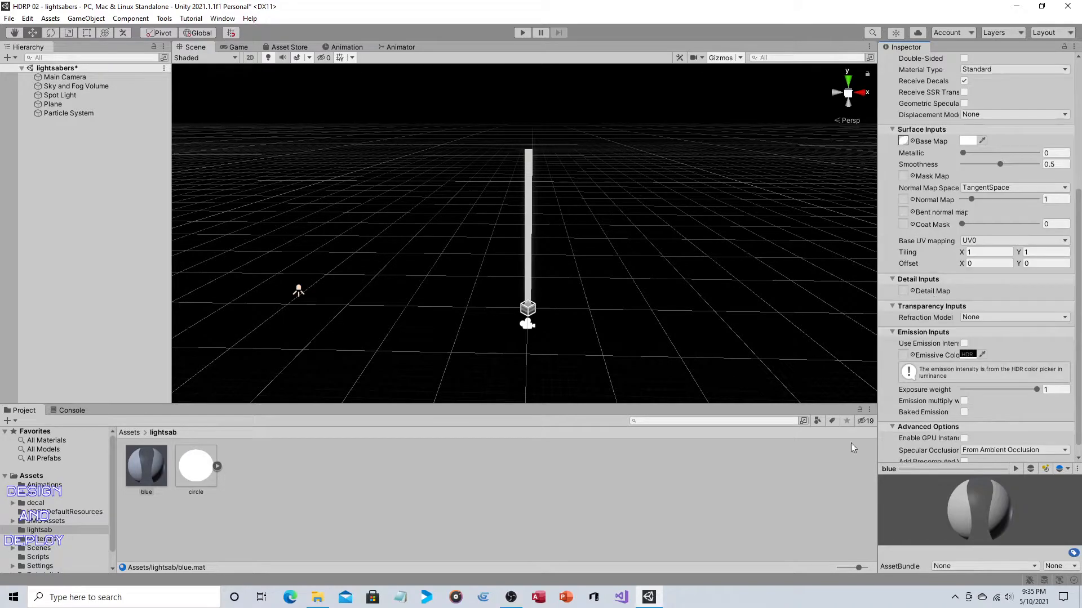
click(196, 464)
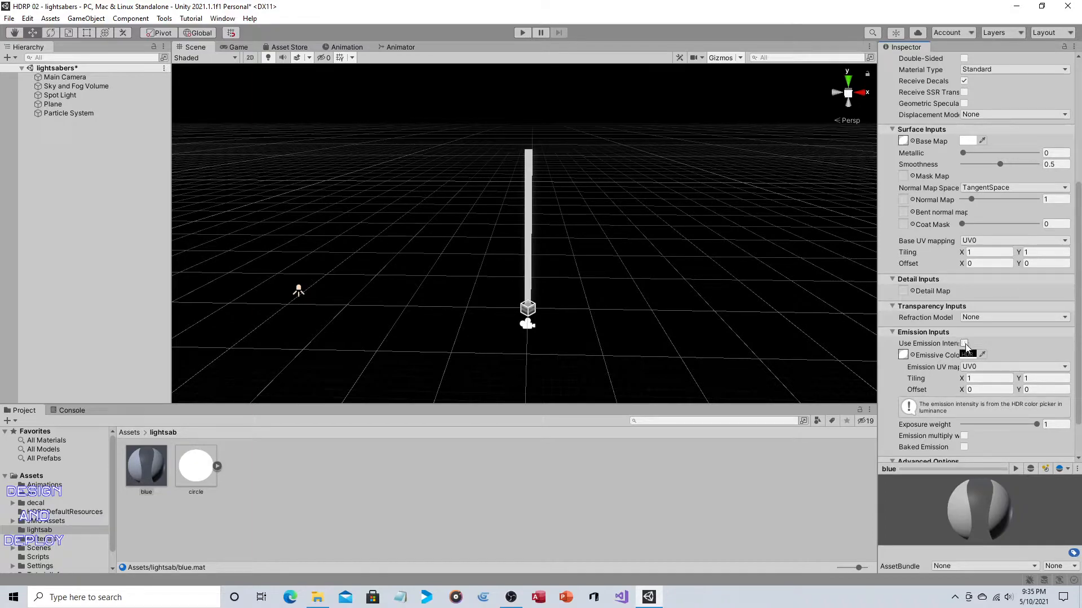
click(964, 343)
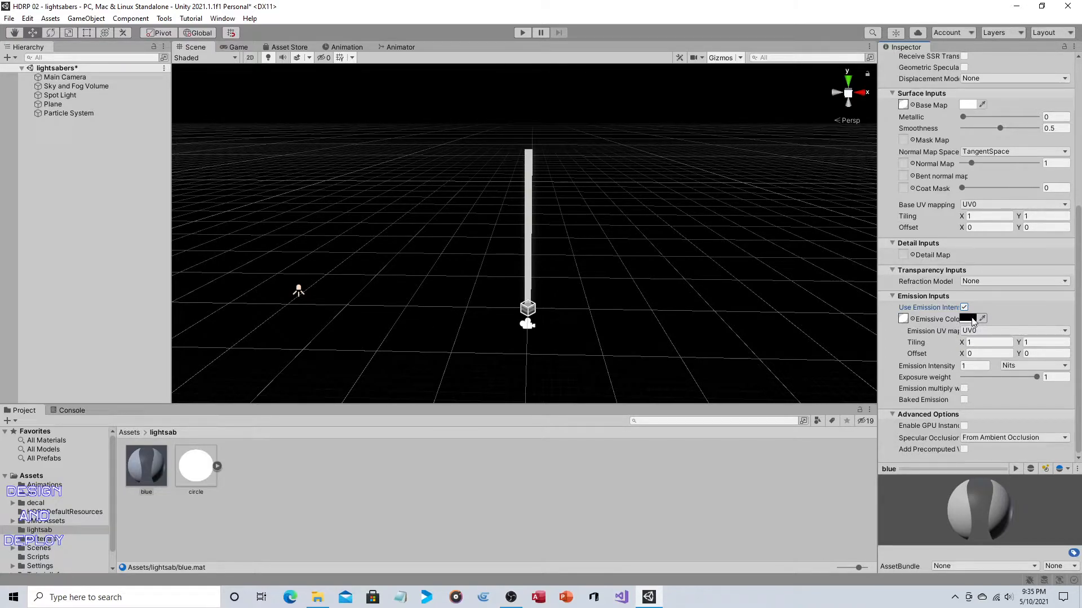
Choose a blue emissive colour for the blue material.
click(969, 319)
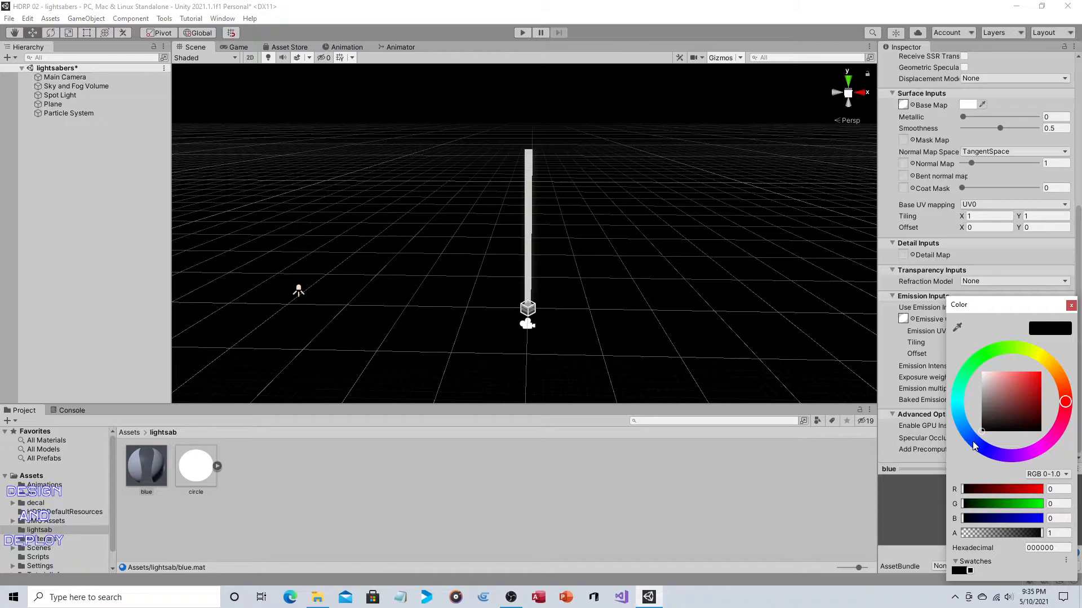
click(973, 440)
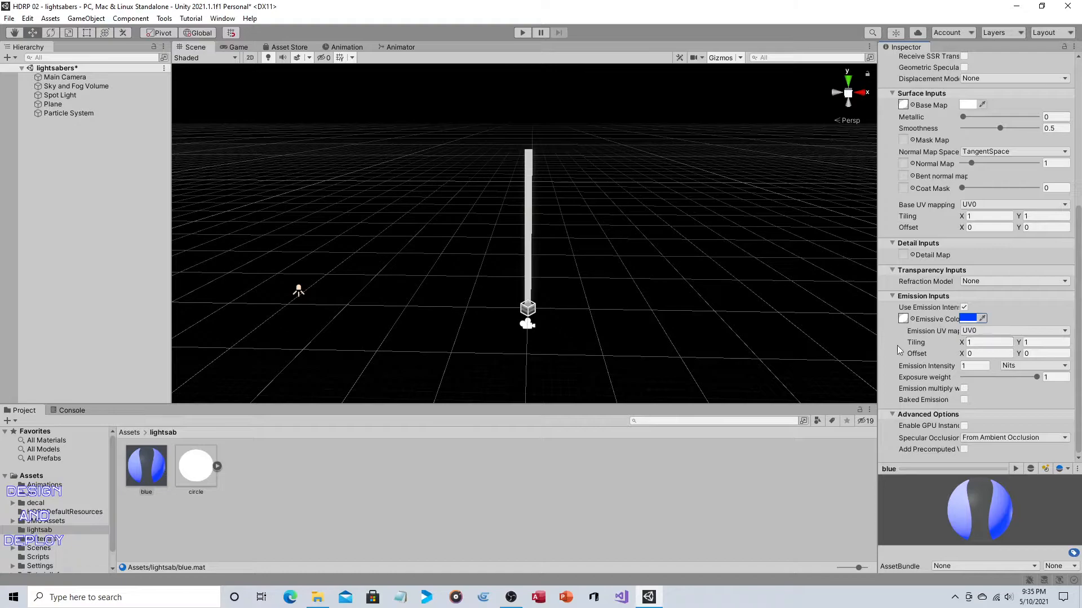
mouse_move(735, 147)
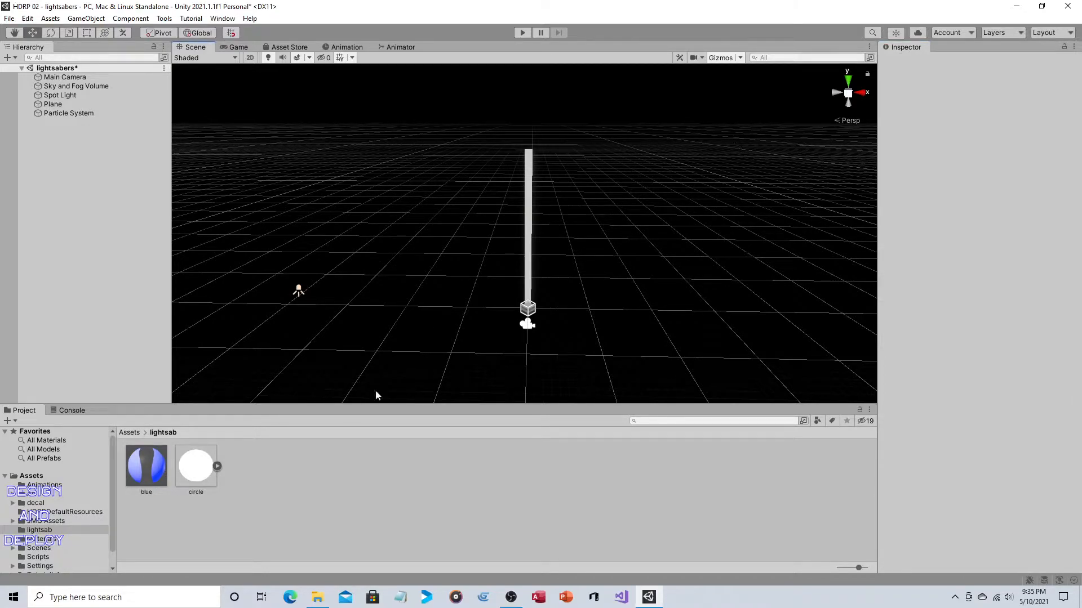
click(145, 465)
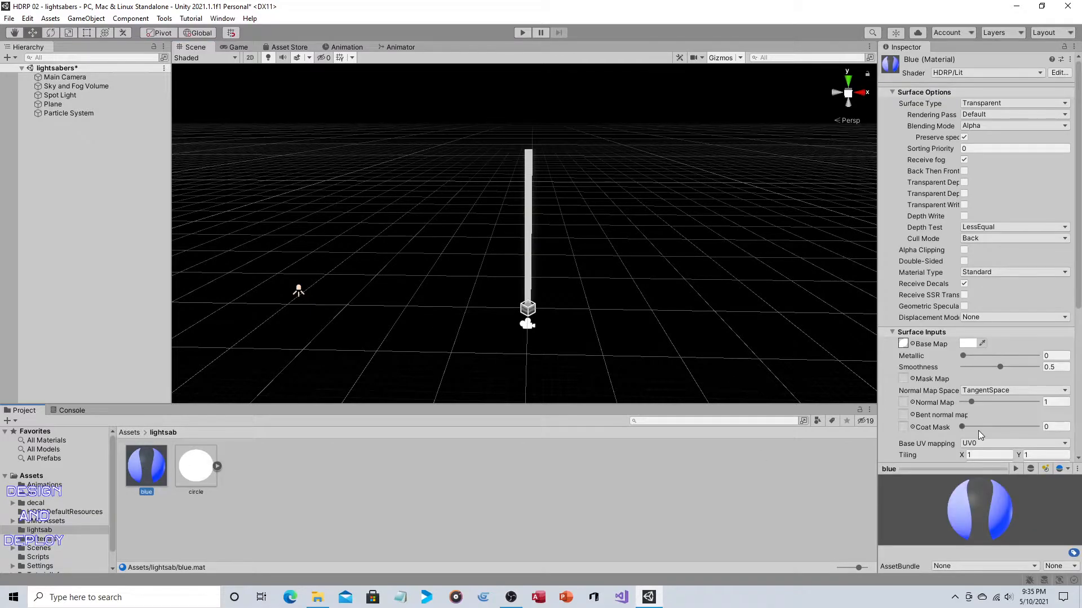
scroll(down, 3)
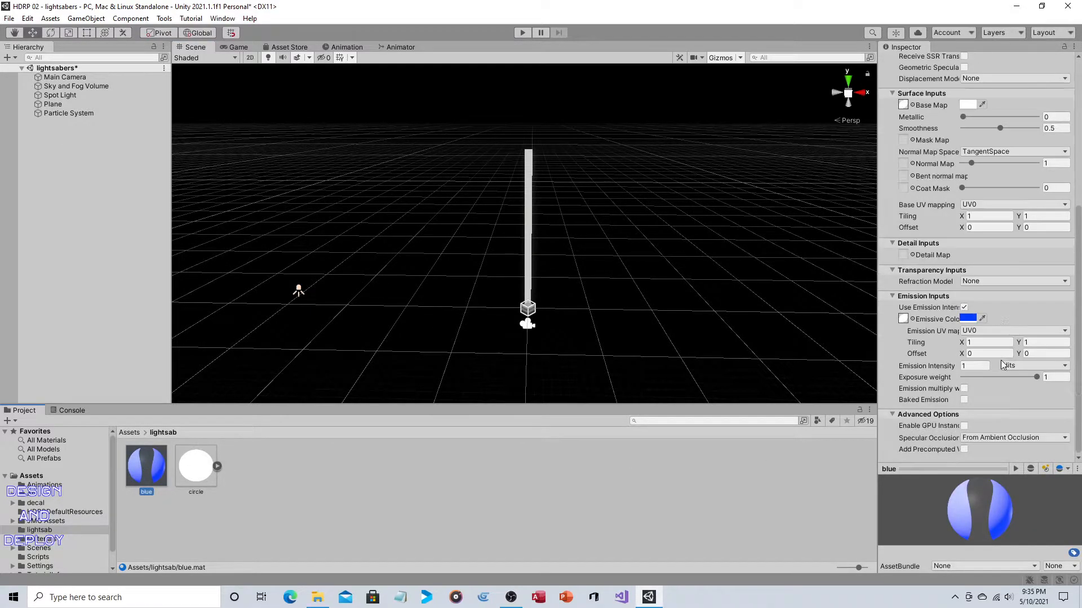
Re-enable Use Emission Intensity and start editing the Emission Intensity value.
click(963, 308)
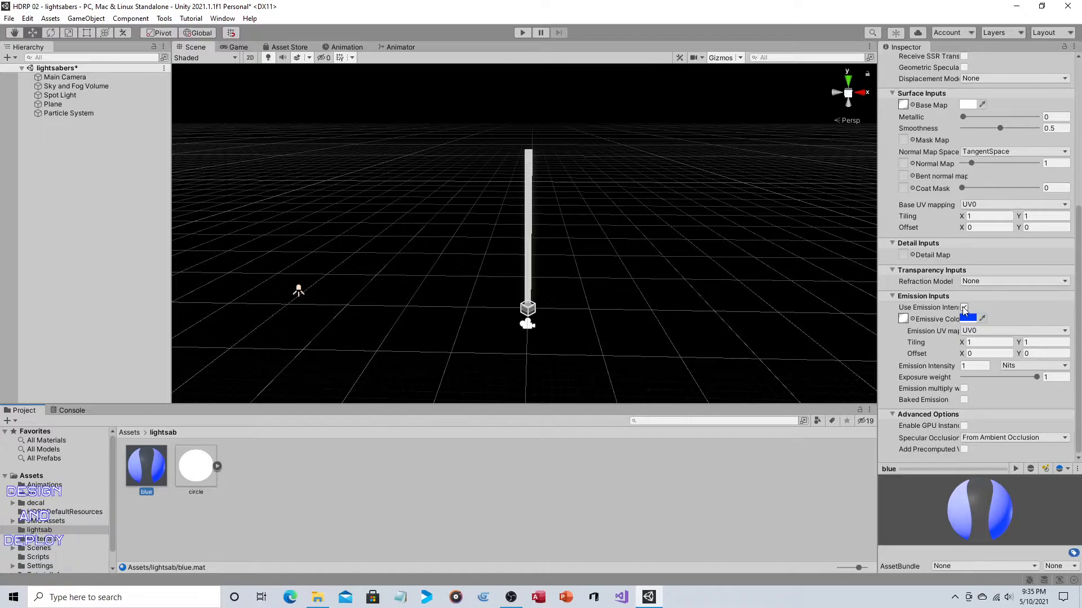
click(963, 307)
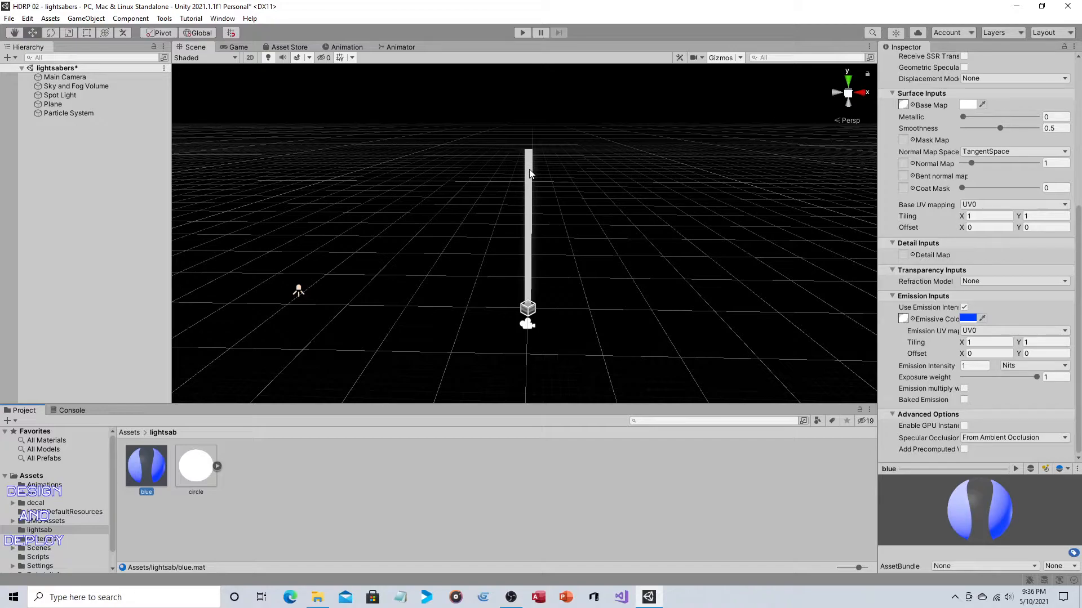
click(974, 365)
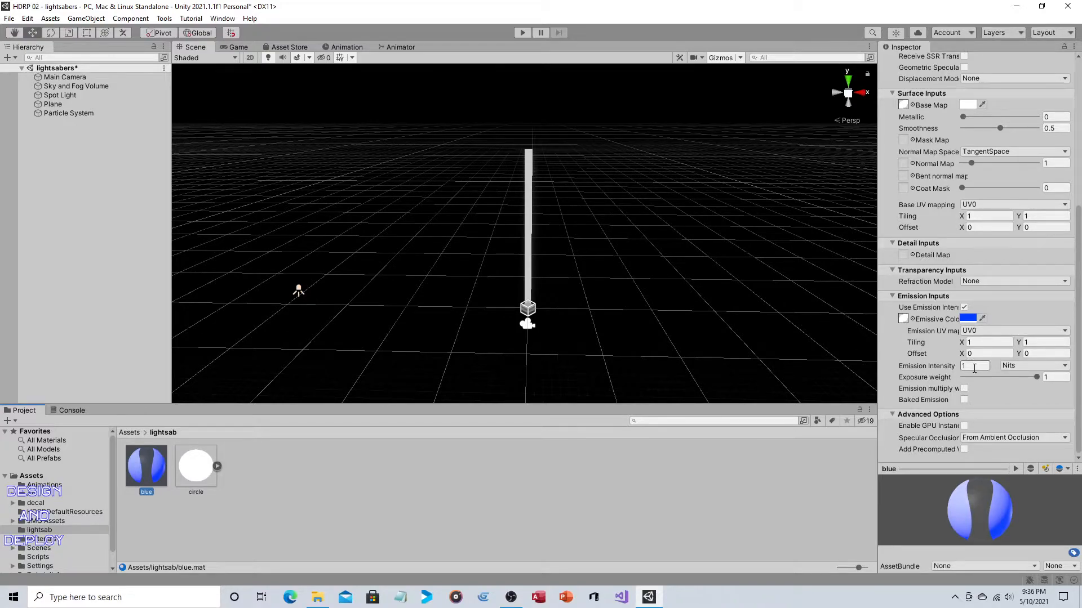
click(972, 365)
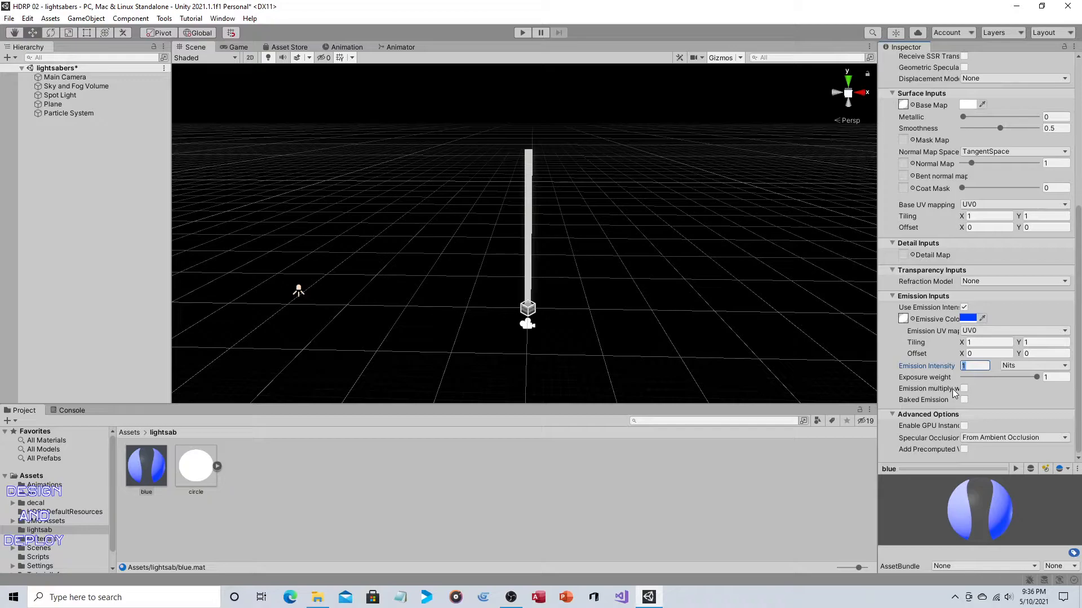
mouse_move(954, 389)
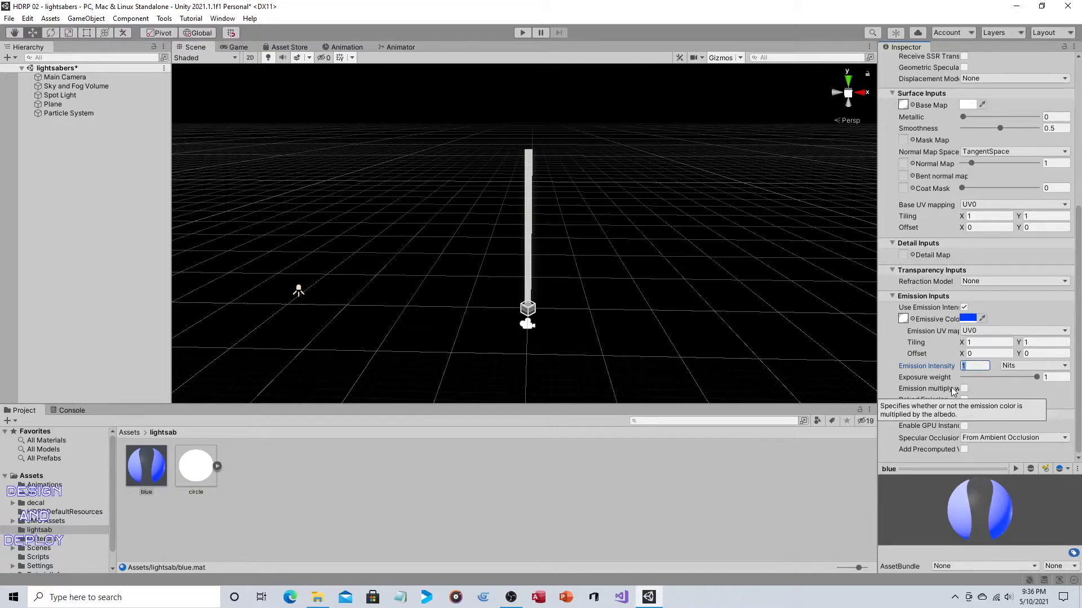
Raise the blue material's Emission Intensity through 50 and 100 to 200 nits, then reselect the Particle System.
click(67, 112)
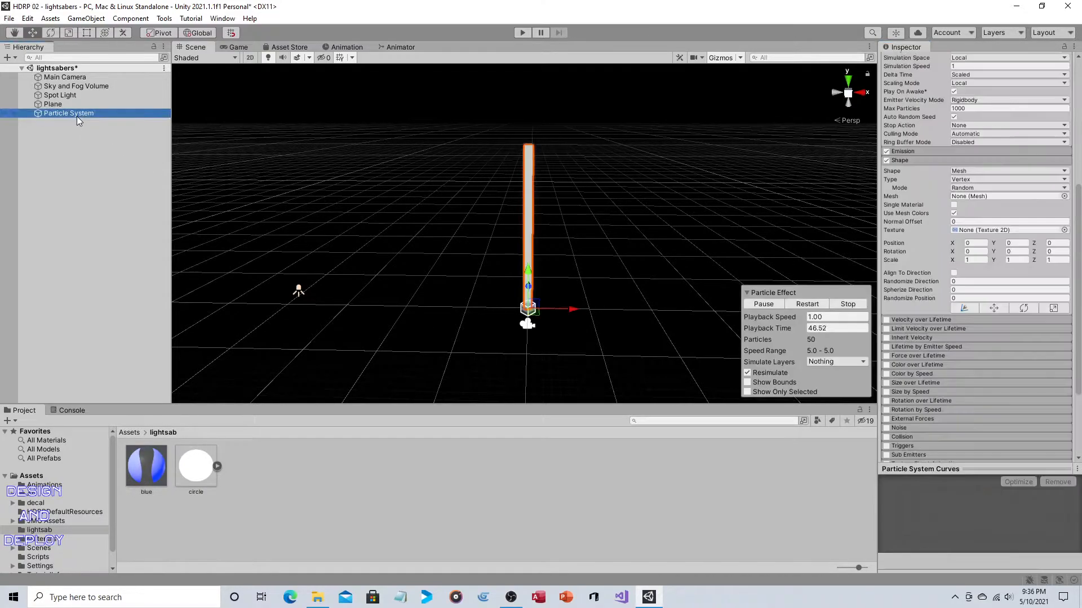
scroll(down, 3)
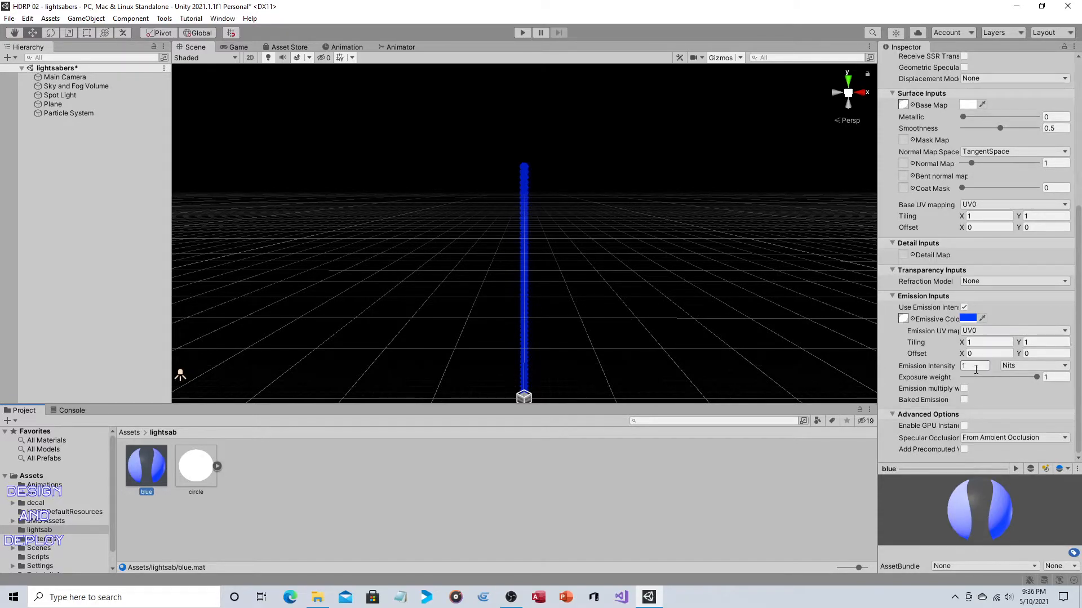
click(973, 365)
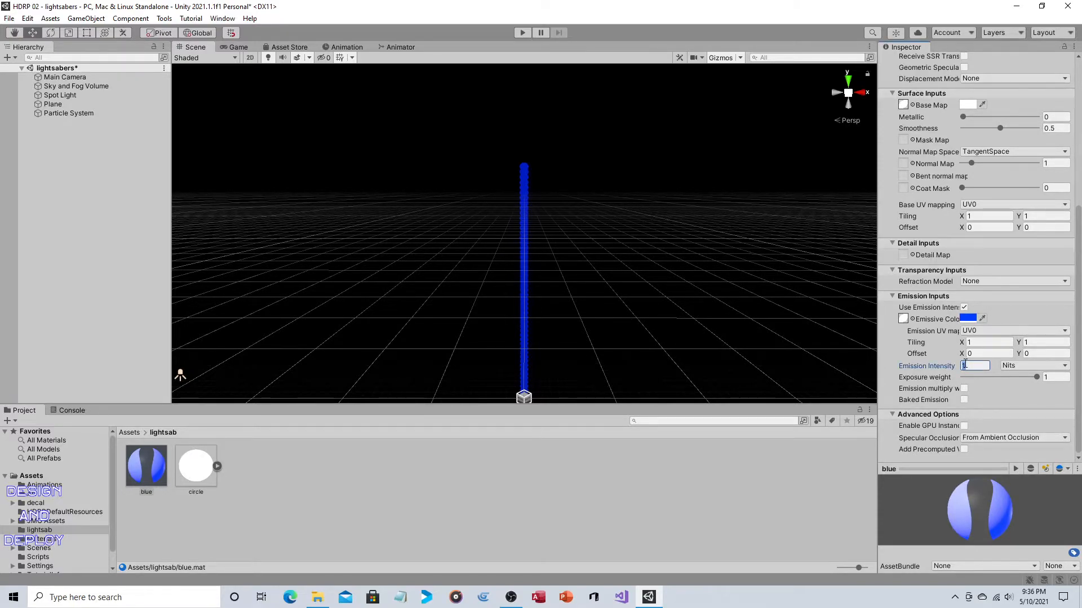
text(50)
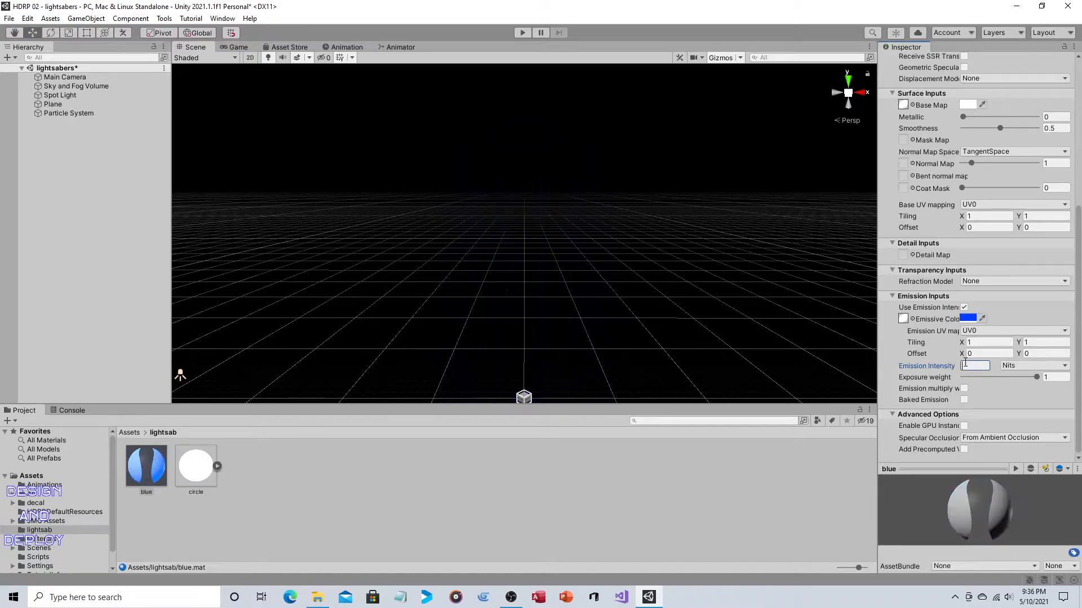
text(100)
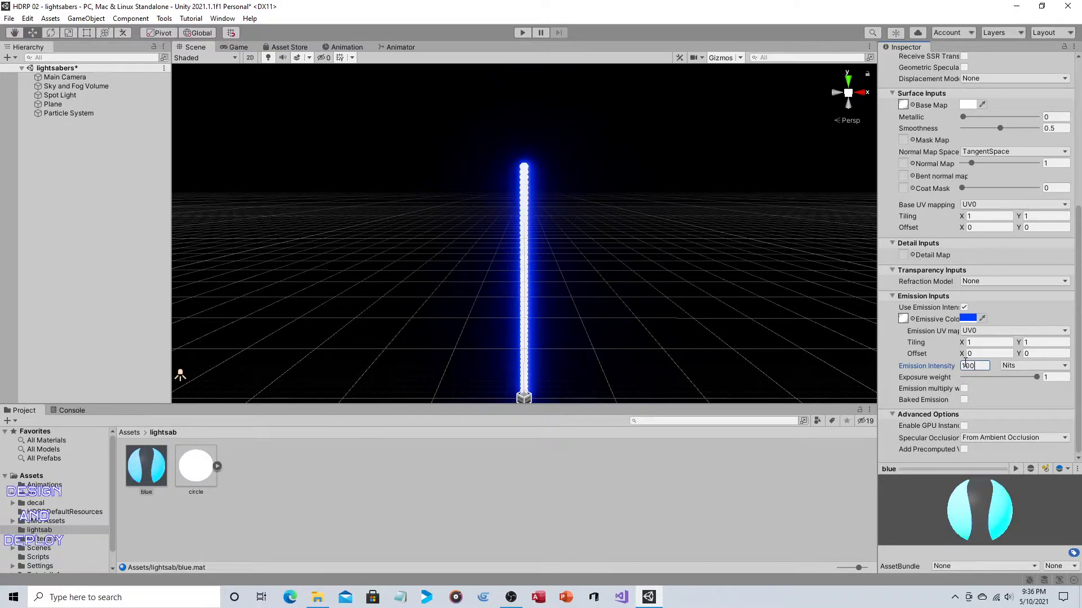
text(200)
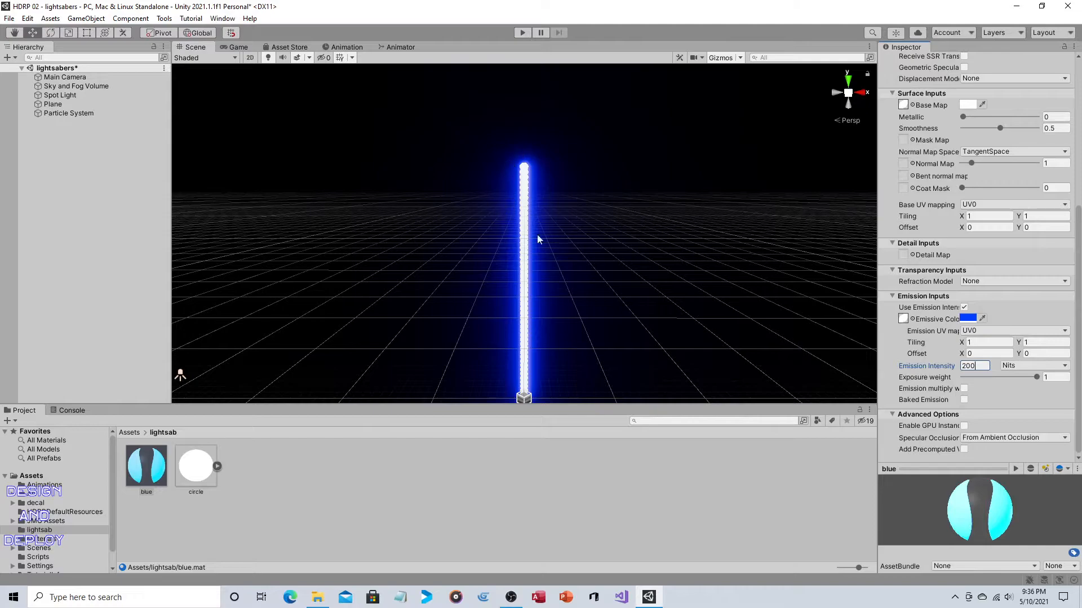
mouse_move(659, 276)
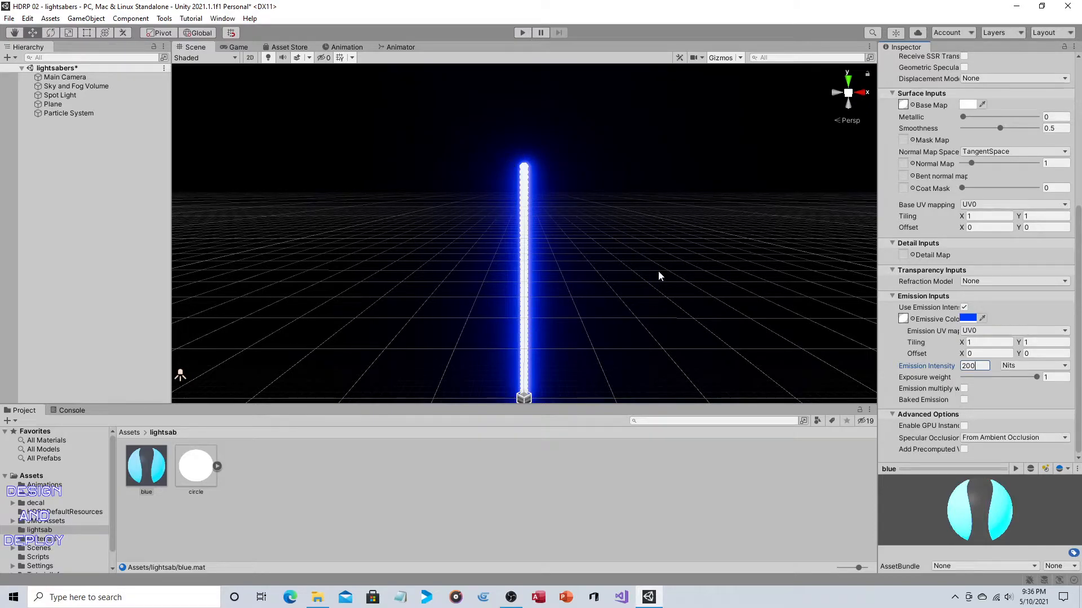
mouse_move(539, 239)
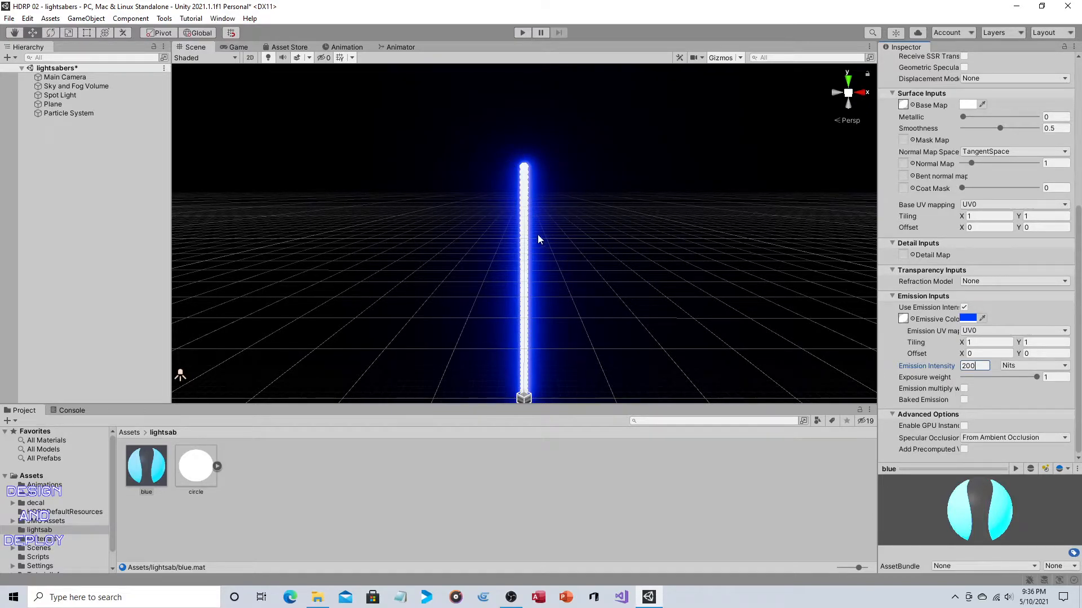
click(69, 112)
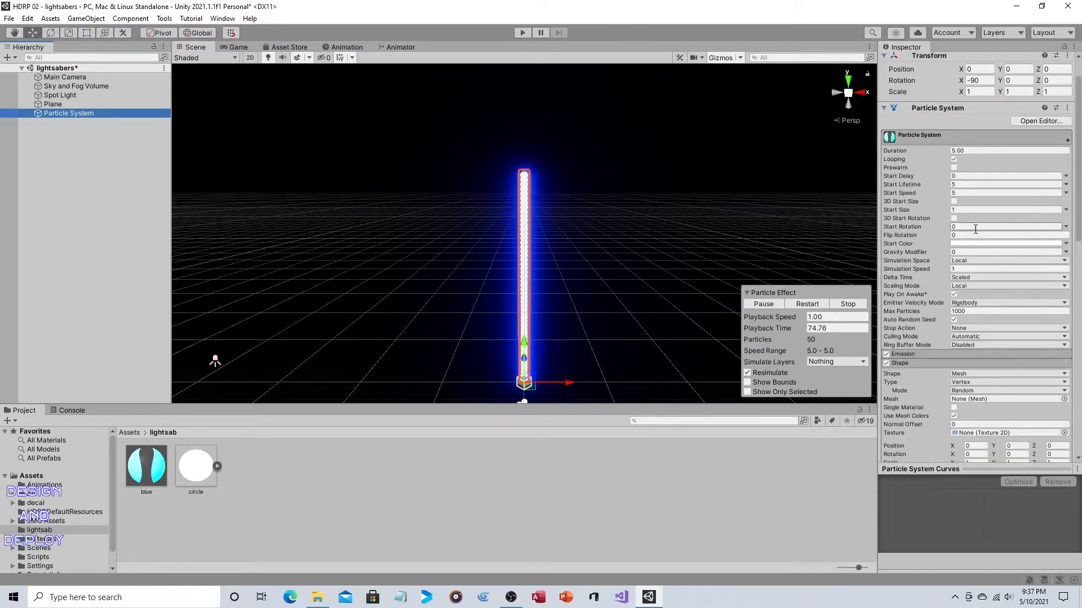
Set the particle emission Rate over Time and the Start Size to 0.4.
click(902, 354)
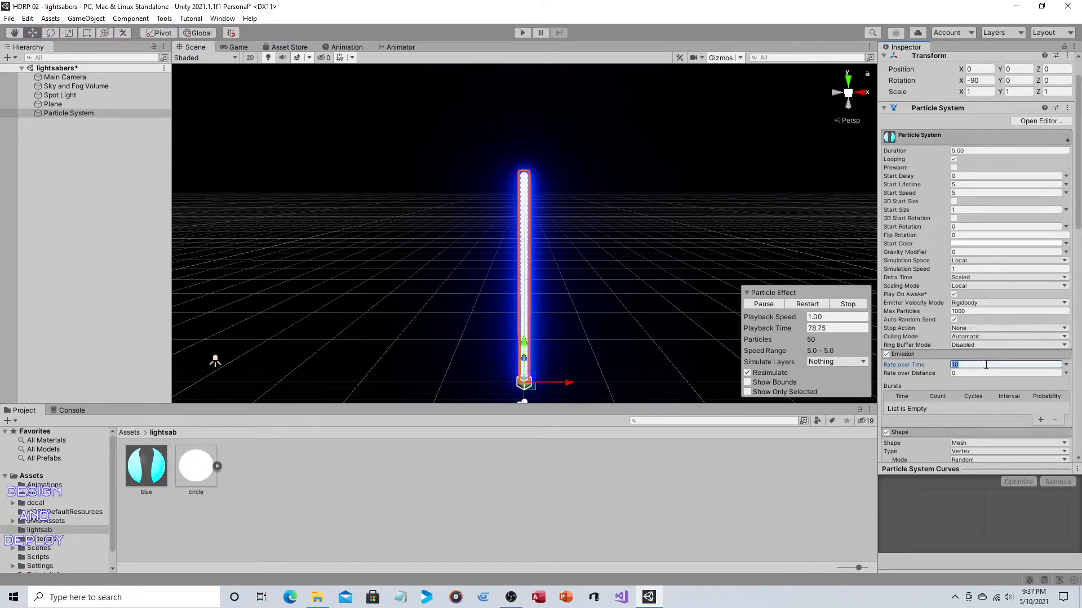
text(20)
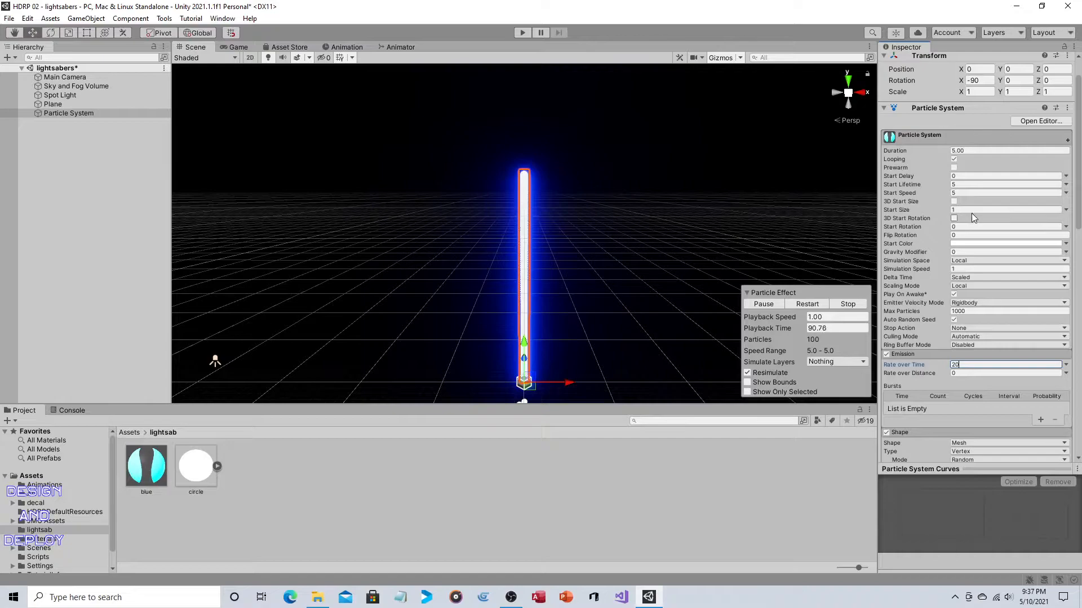
click(1007, 210)
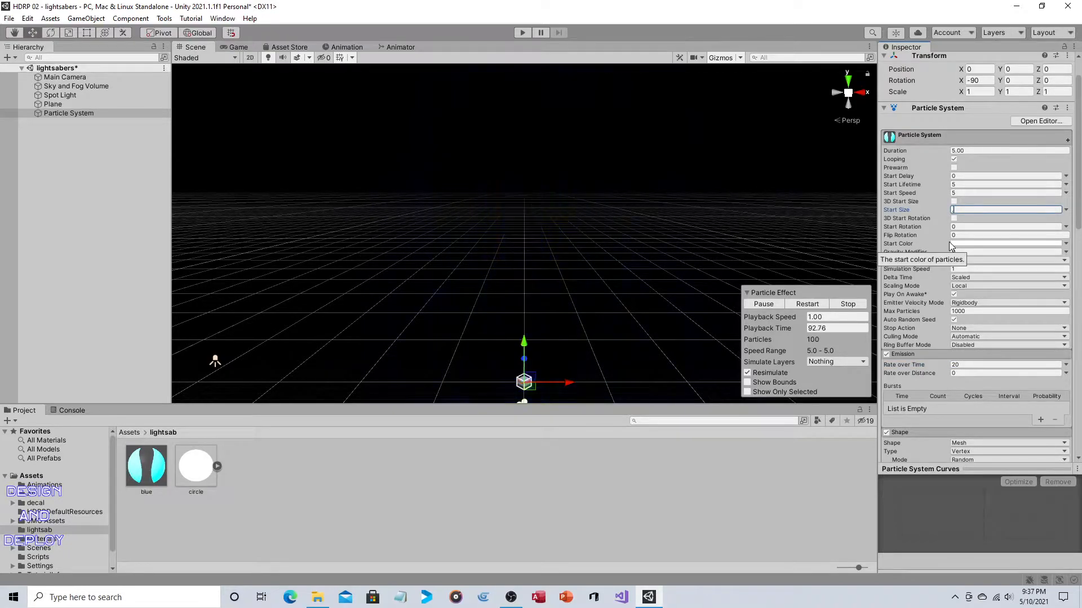
text(.4)
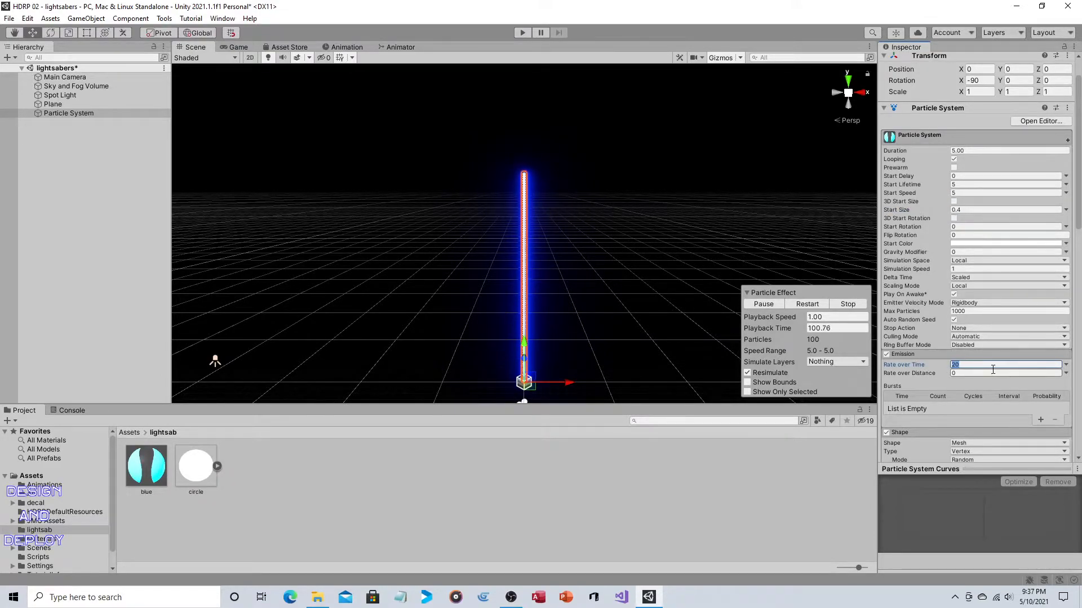
Adjust the emission rate to 50 for a denser blade, then select the ground Plane.
text(5)
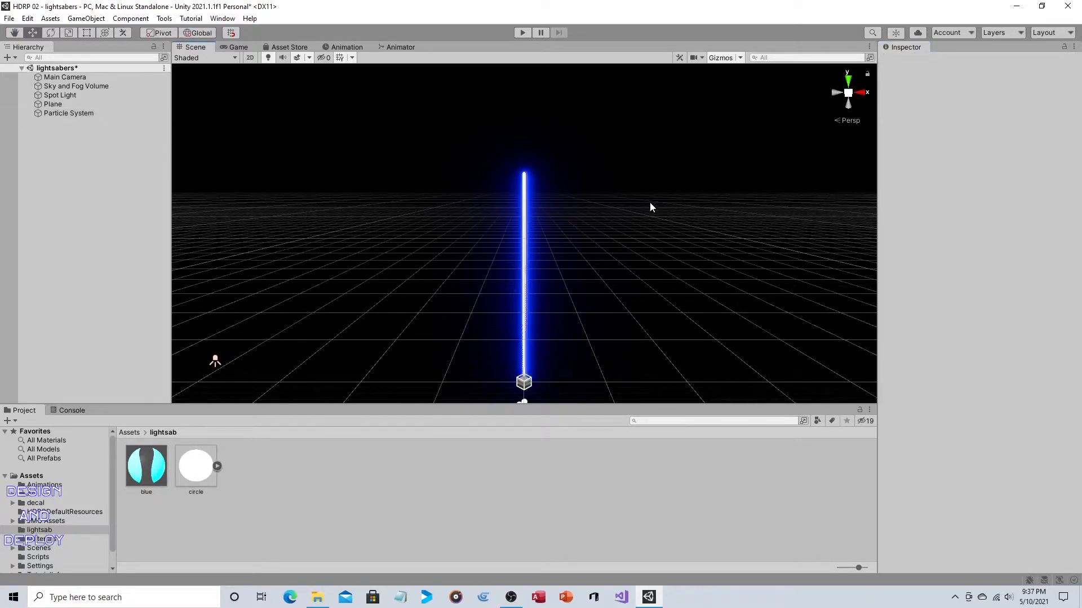
click(68, 112)
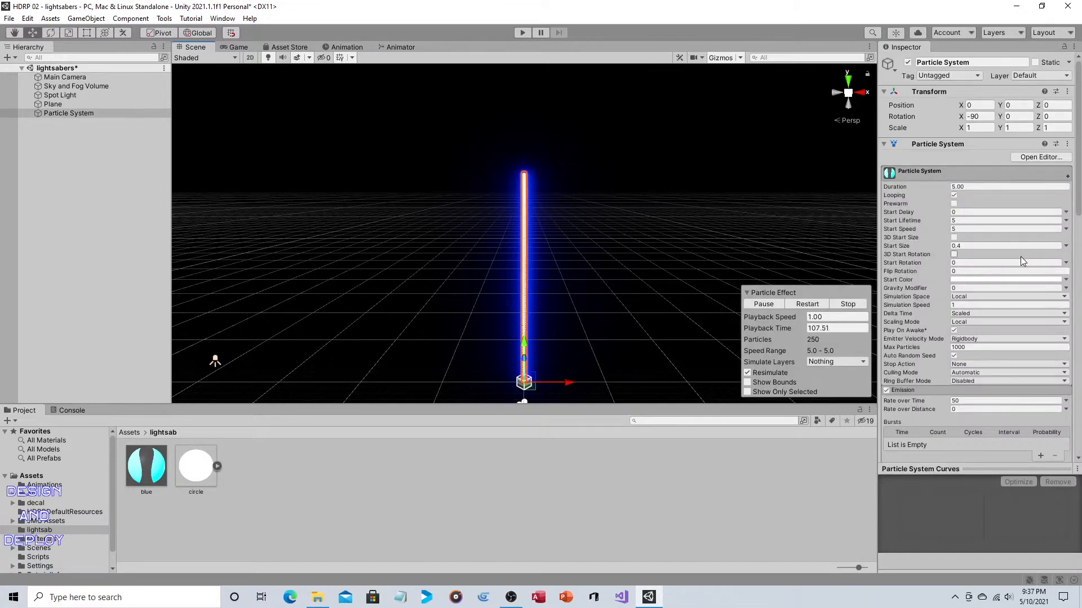
click(1008, 246)
text(0.6)
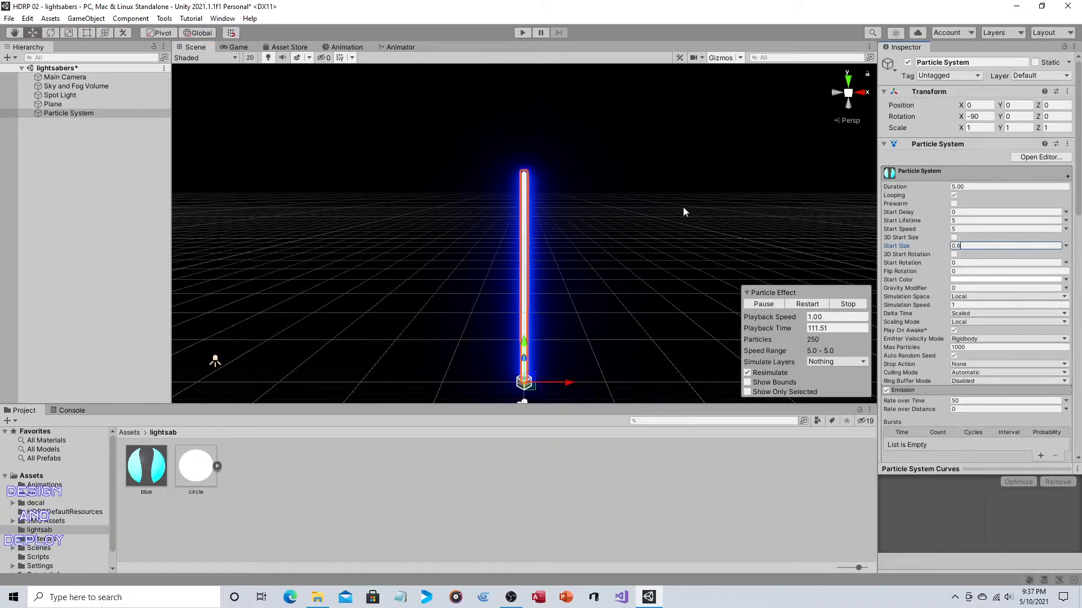
mouse_move(572, 196)
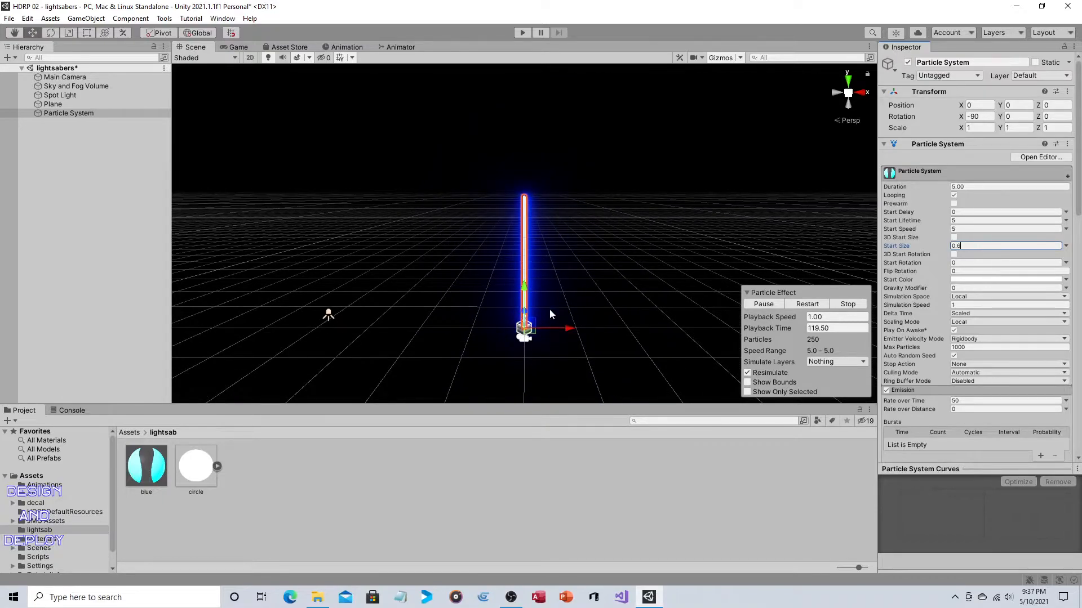
click(53, 103)
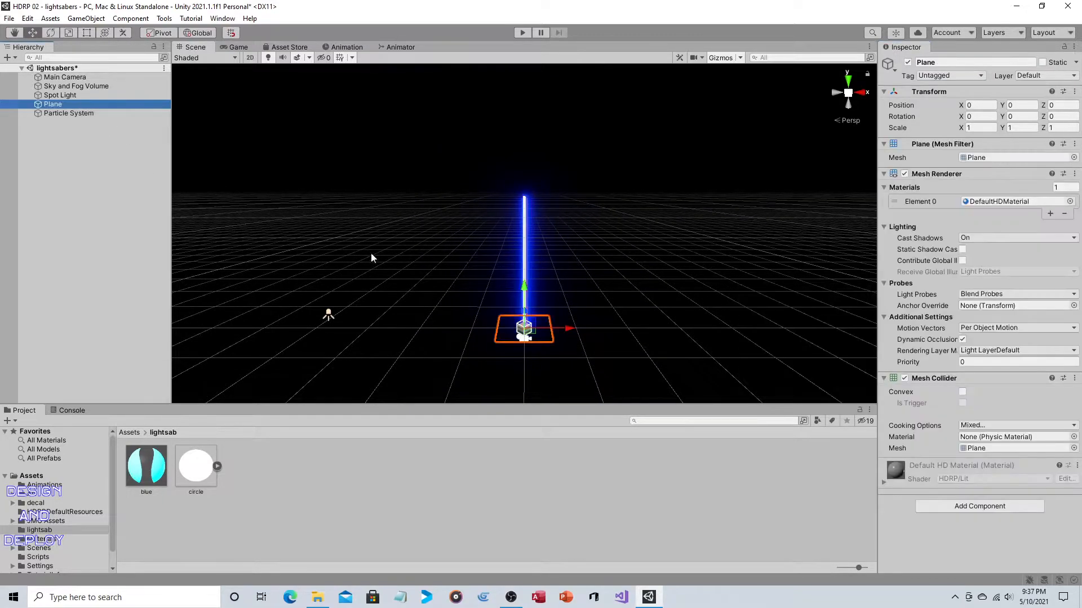
Scale the ground Plane to 5 on its X and Z axes.
drag(373, 258, 695, 297)
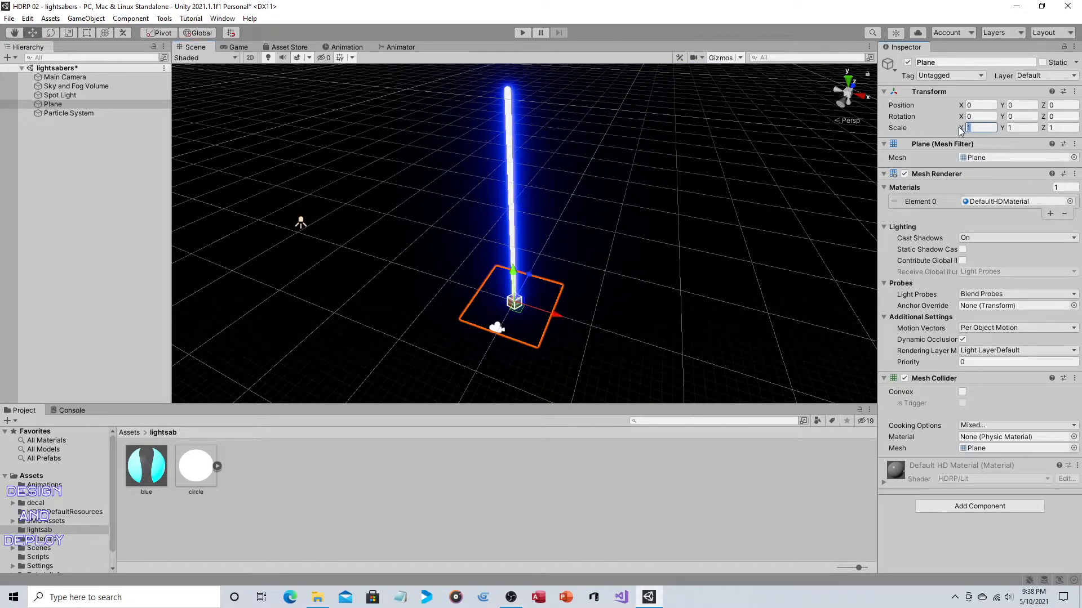
text(5)
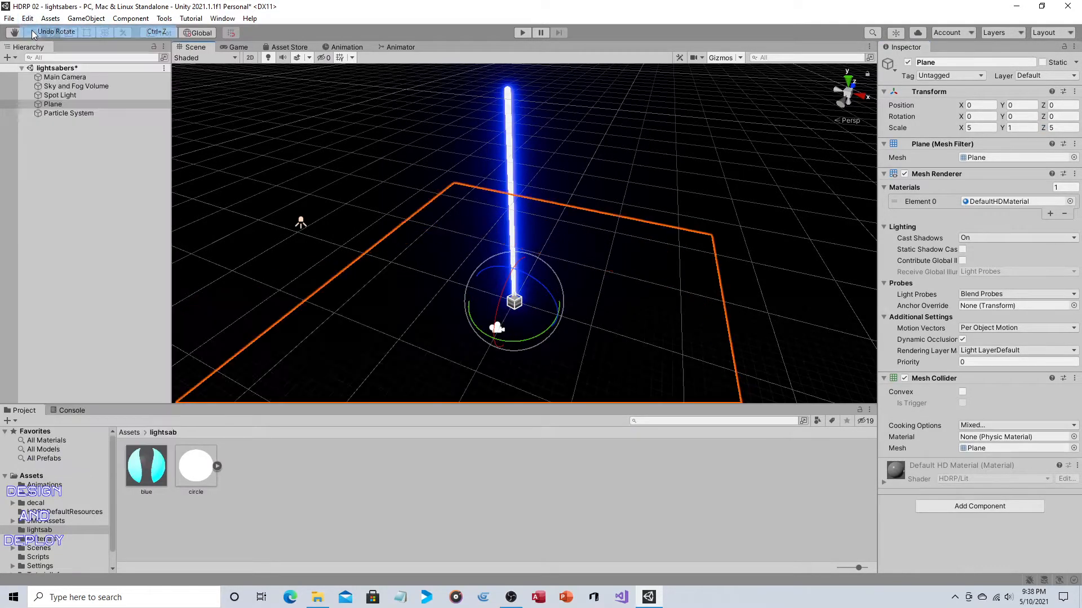
click(67, 112)
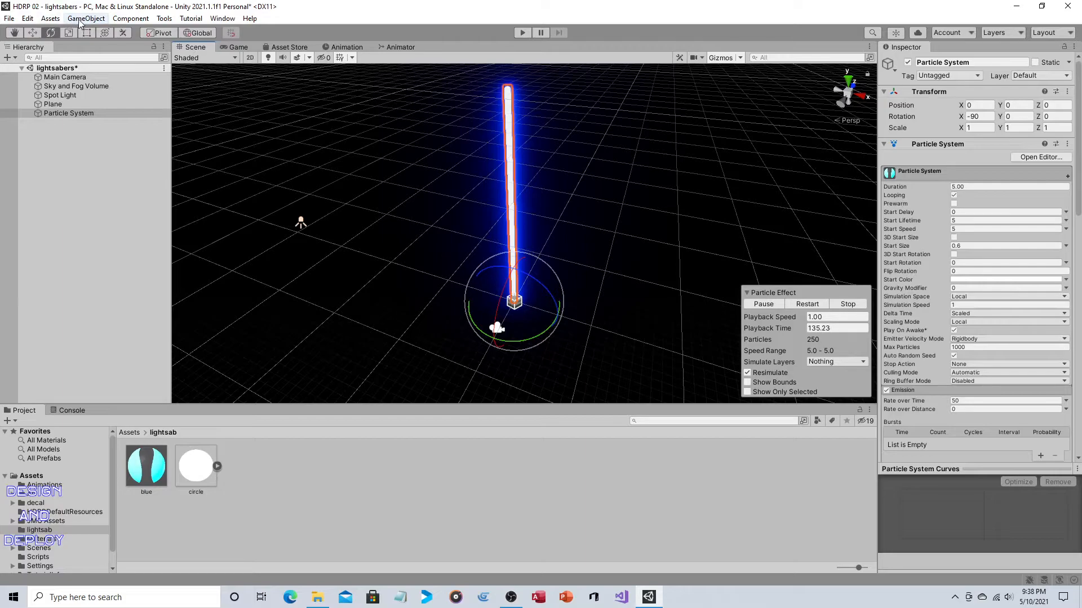
Add a second Spot Light via GameObject > Light and position it above the saber base, rotated X 90.
click(86, 18)
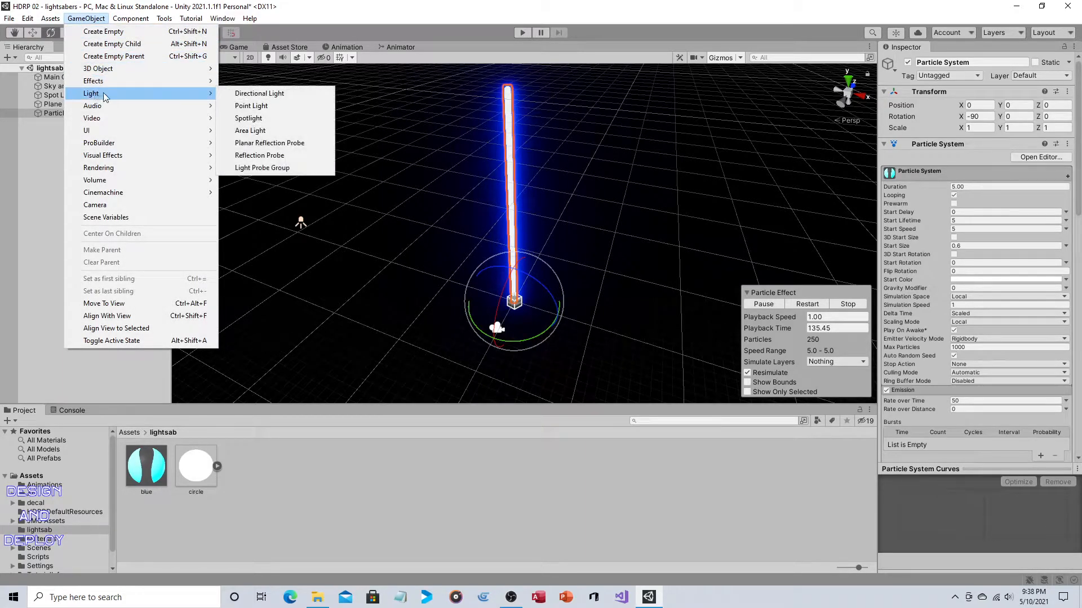
mouse_move(250, 131)
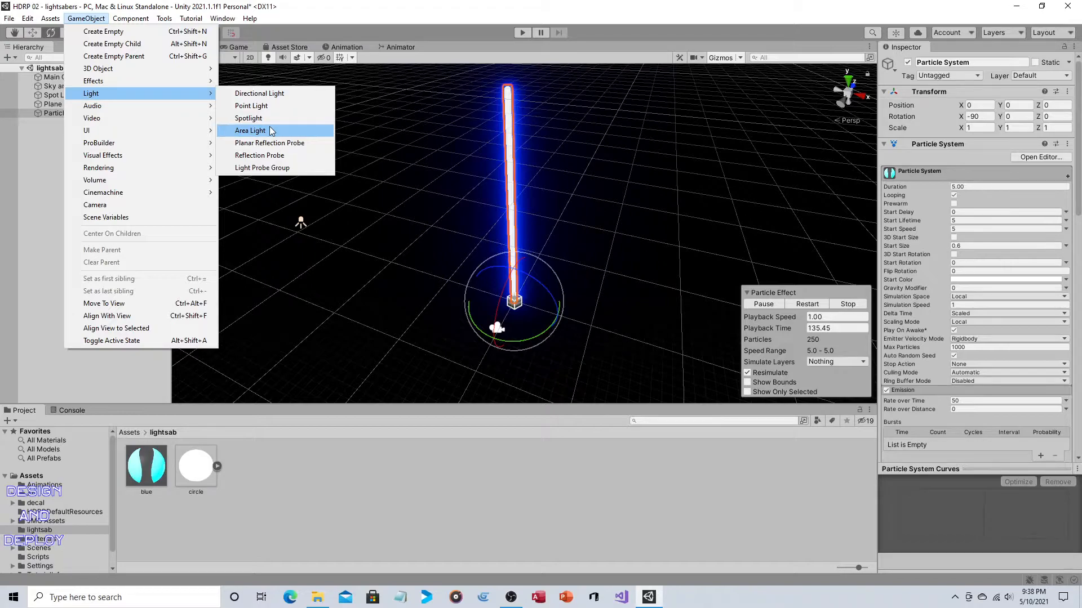
click(248, 118)
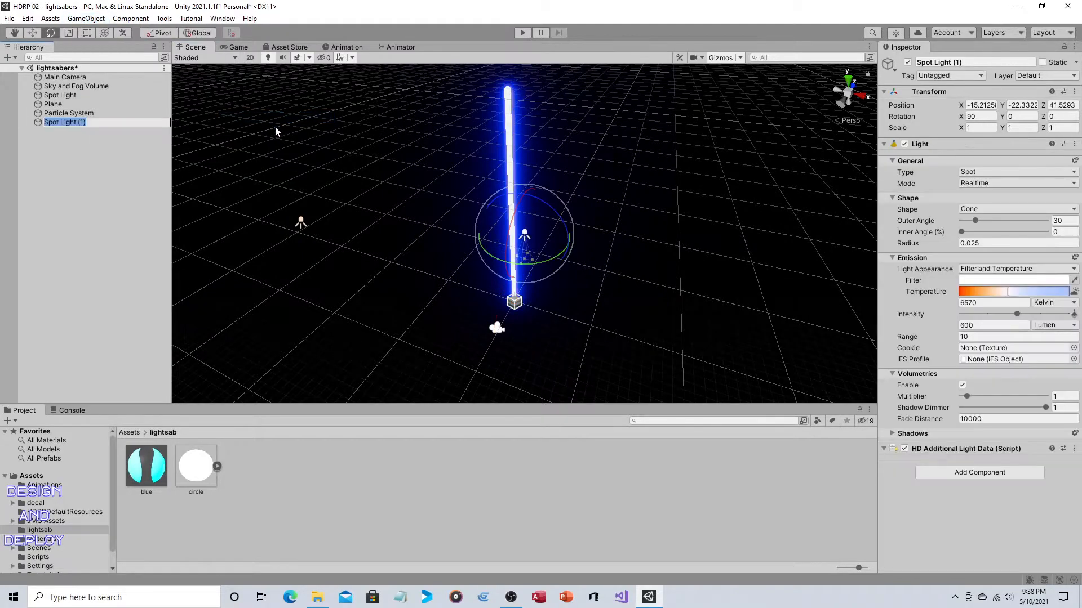
click(978, 105)
text(0)
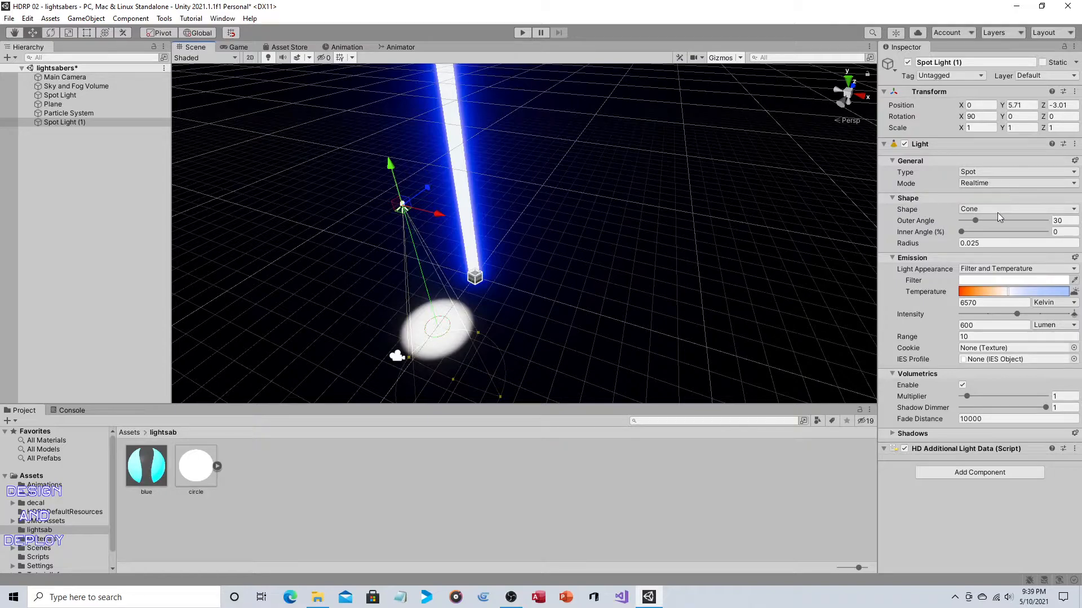
Make the new spotlight Box-shaped with Size 0.5 by 10.
click(1014, 209)
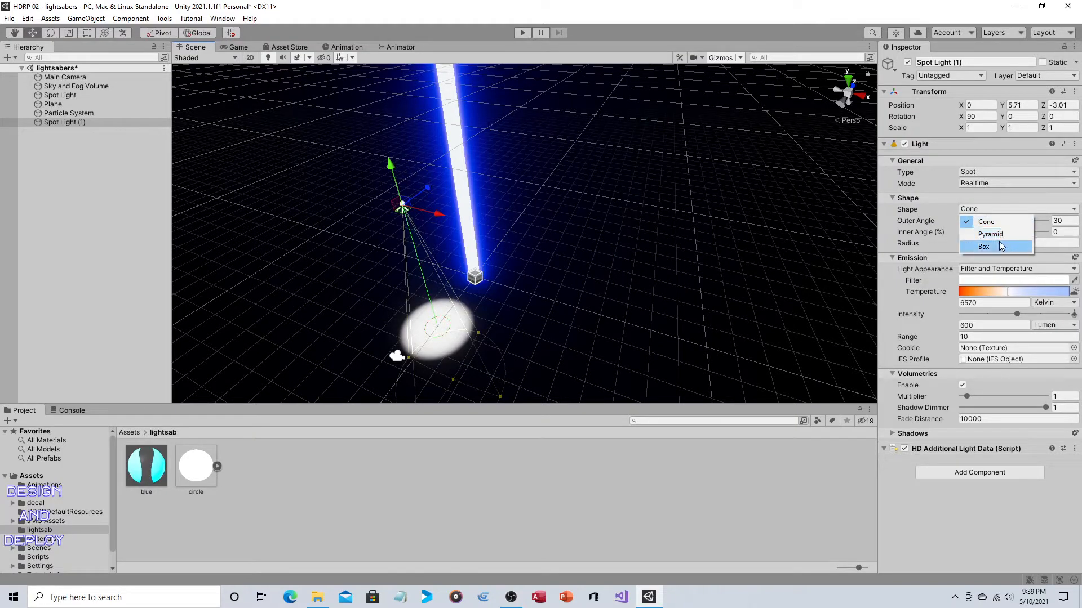
click(982, 247)
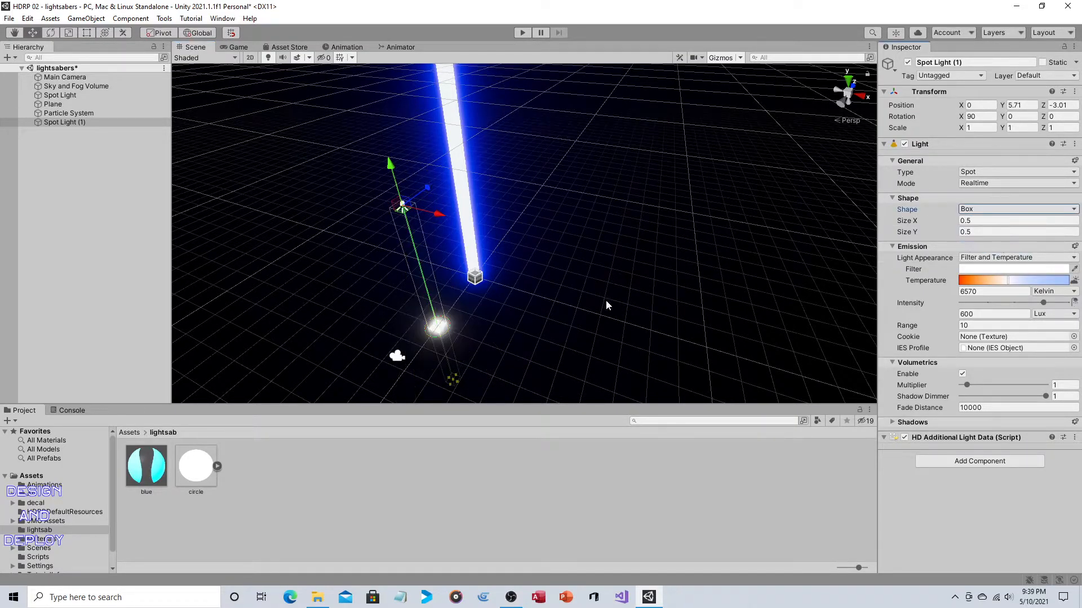
mouse_move(687, 285)
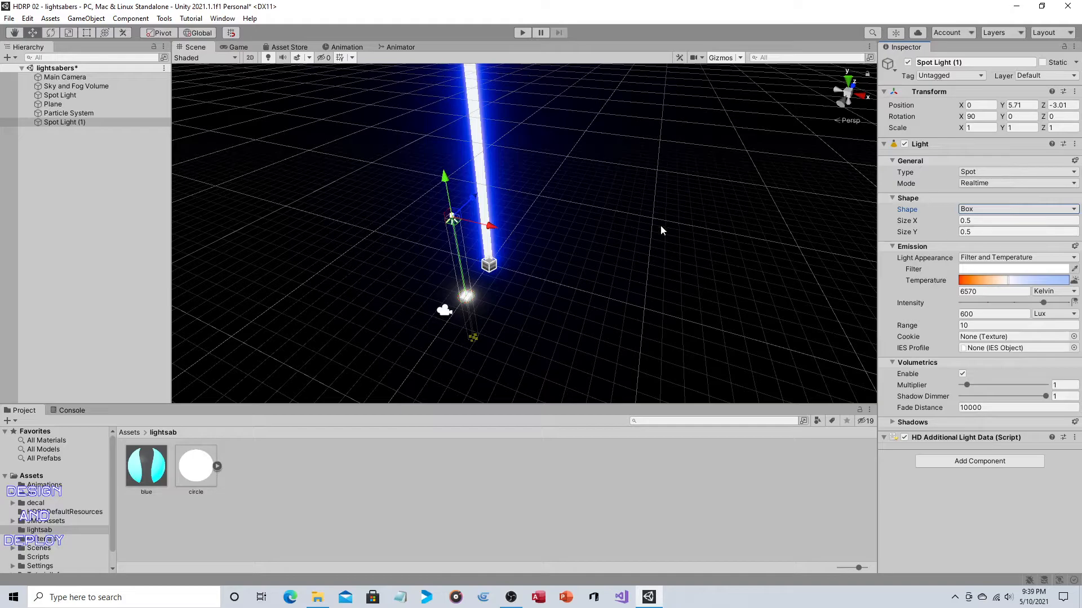
click(1013, 231)
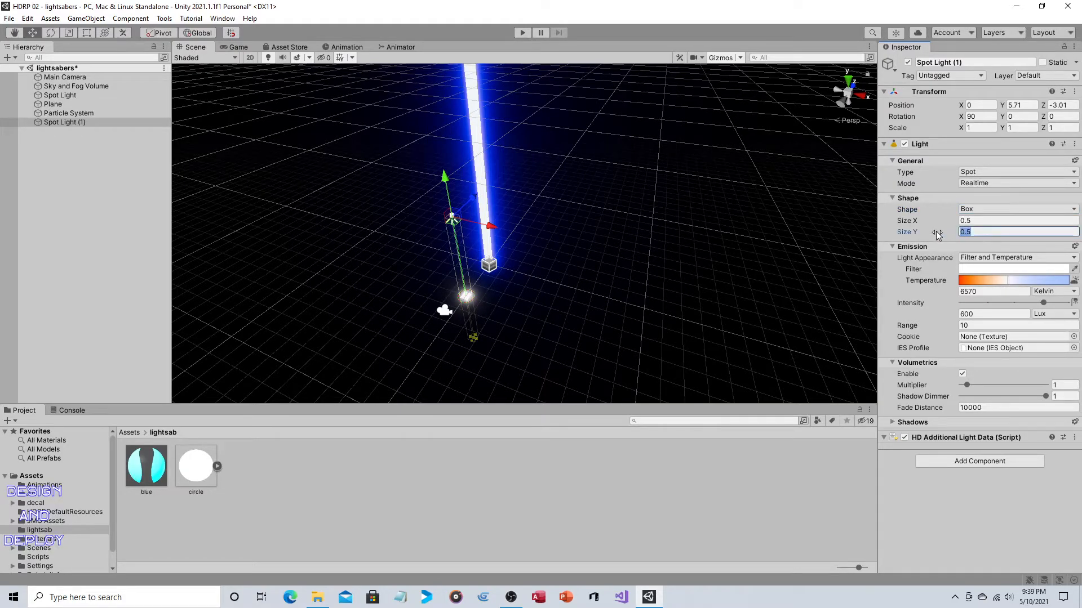
text(10)
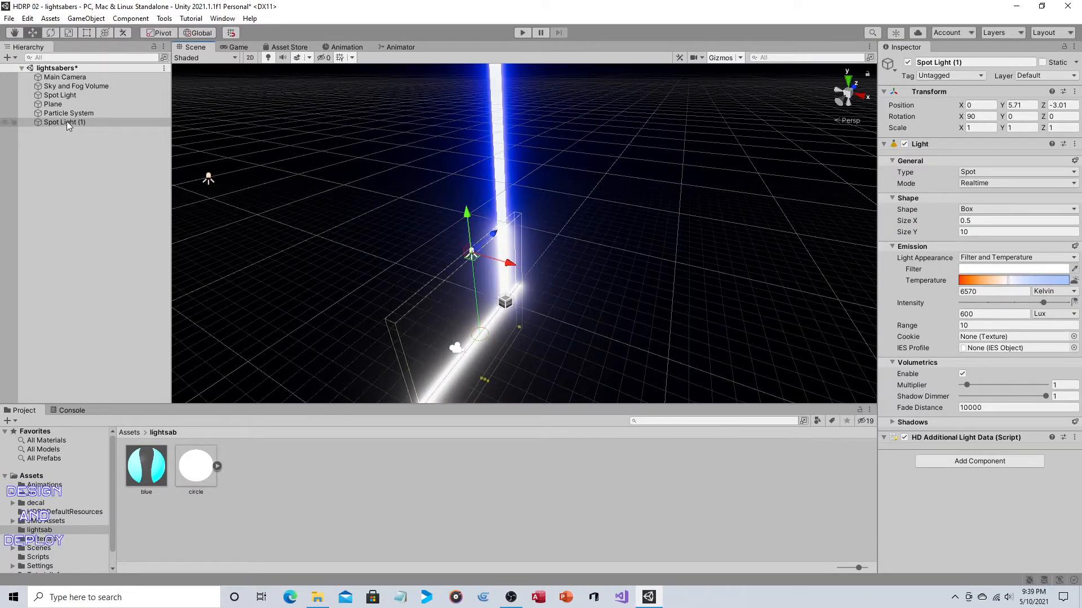
Parent Spot Light (1) to the Particle System and rotate it to lie along the blade.
click(64, 122)
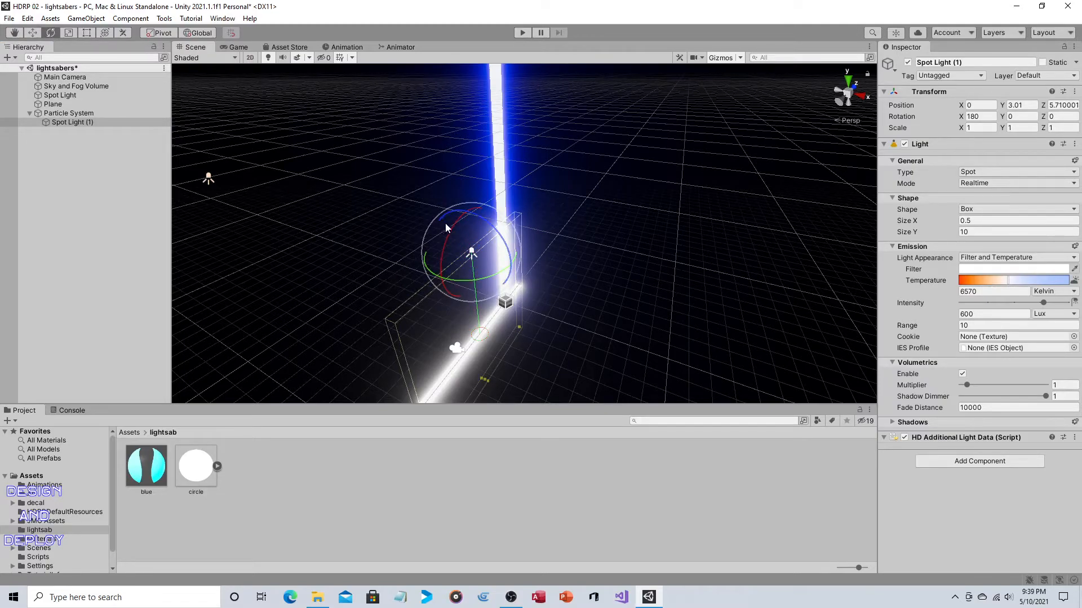
drag(447, 228, 441, 389)
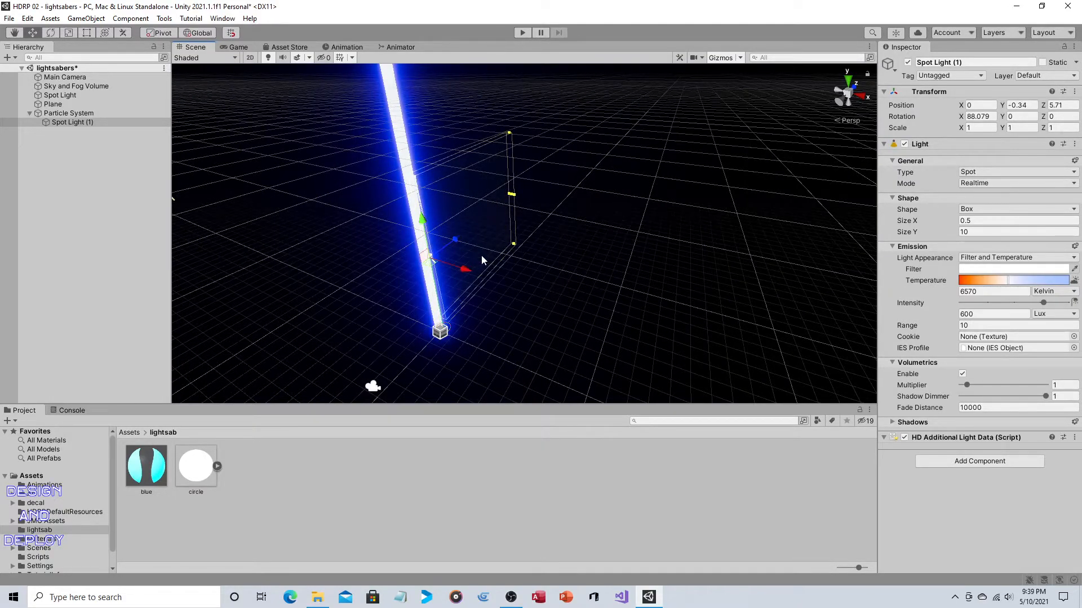
drag(484, 260, 573, 189)
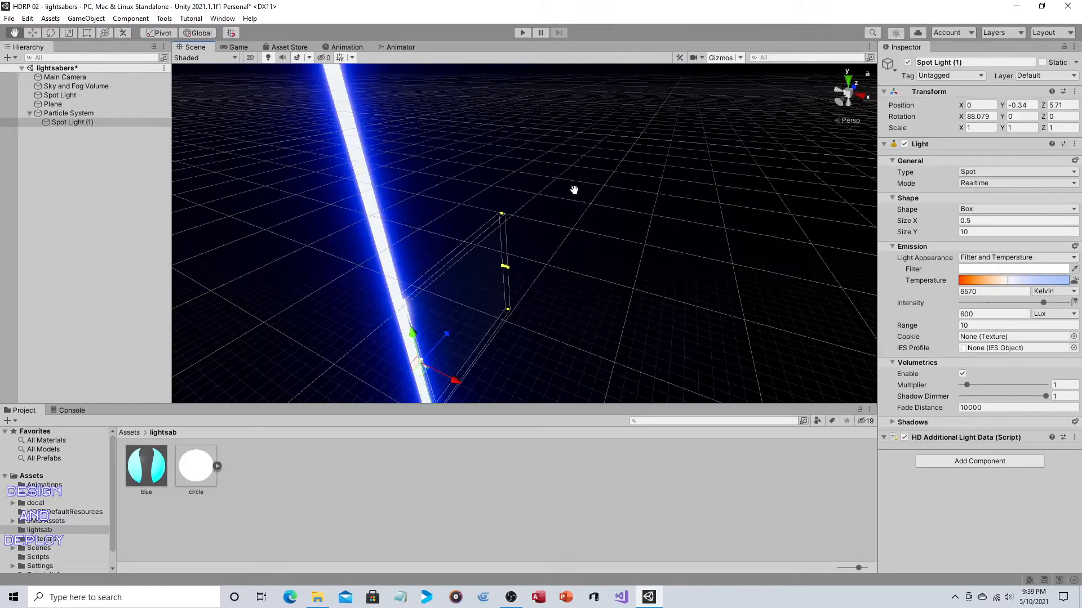
drag(573, 189, 529, 249)
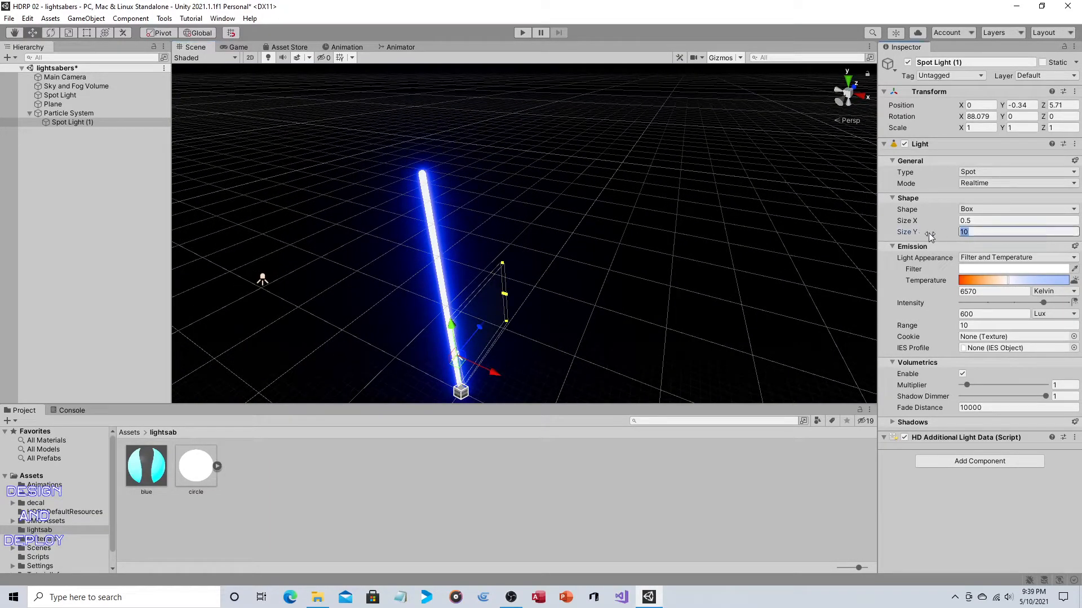
Stretch the box light's Size Y to about 28-30 and move it to cover the whole blade.
text(30)
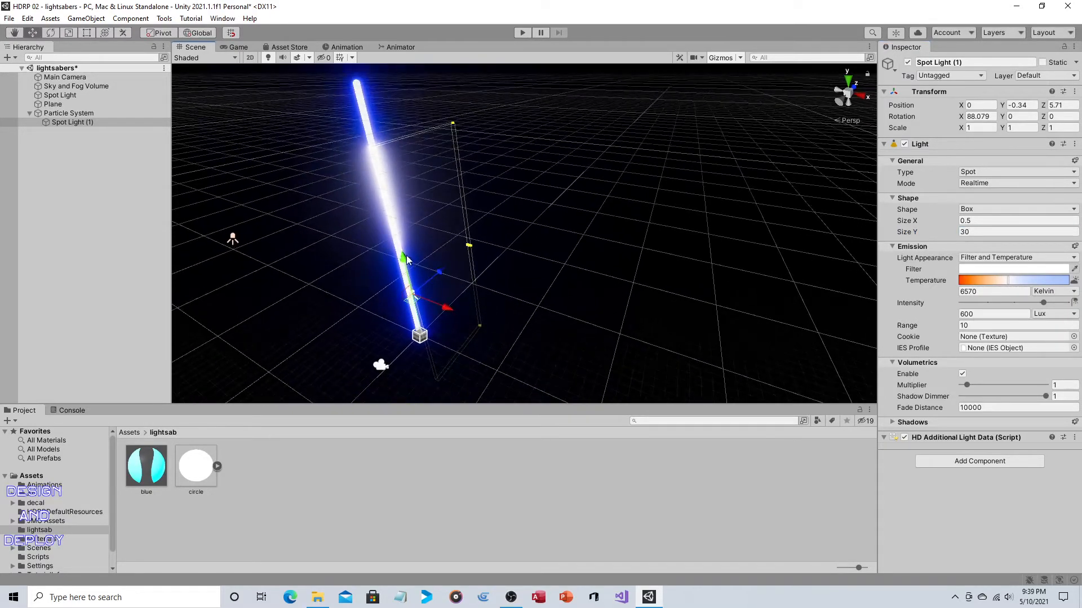
drag(402, 257, 407, 259)
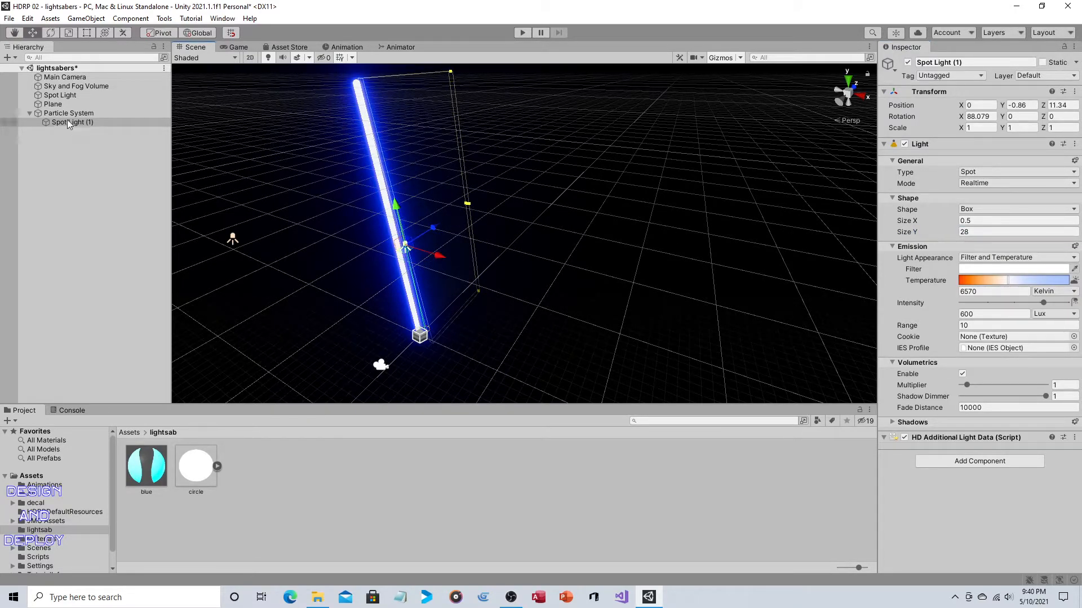
click(68, 112)
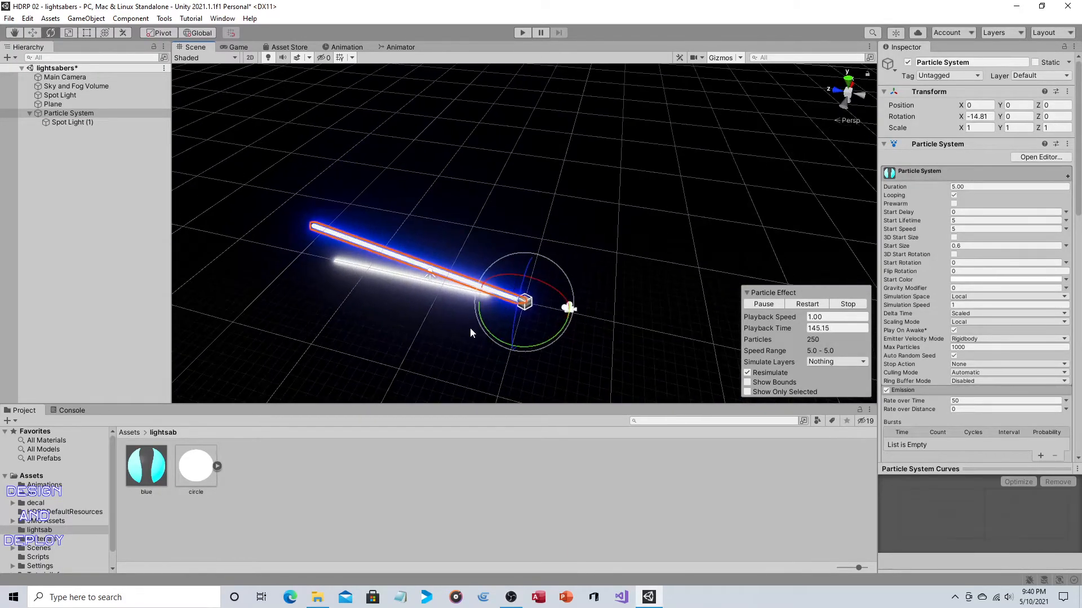
Select Spot Light (1) attached to the saber and bring up its Filter colour picker.
click(53, 104)
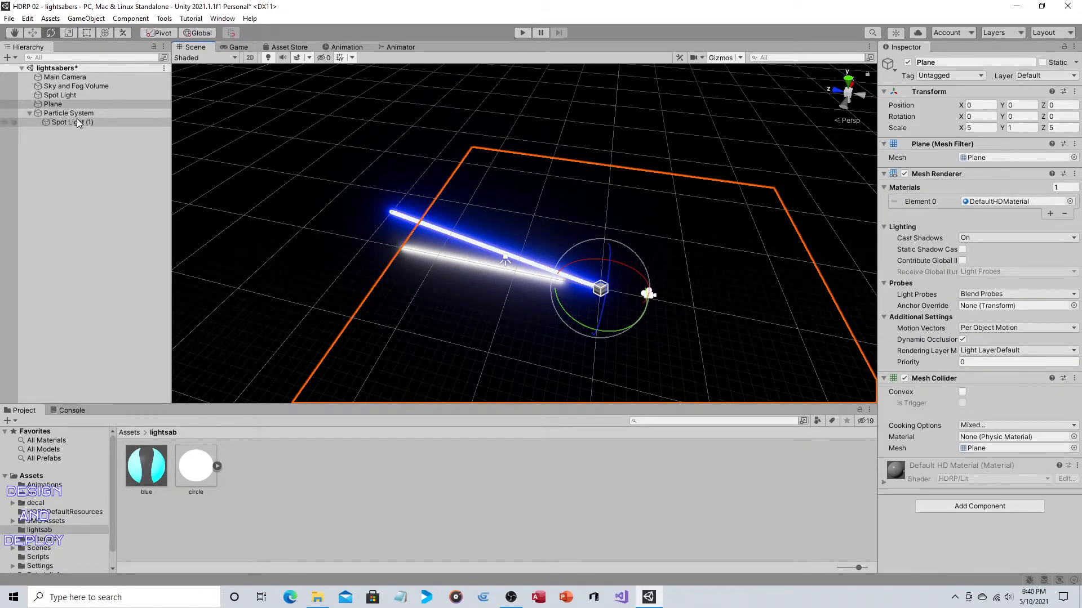
click(72, 122)
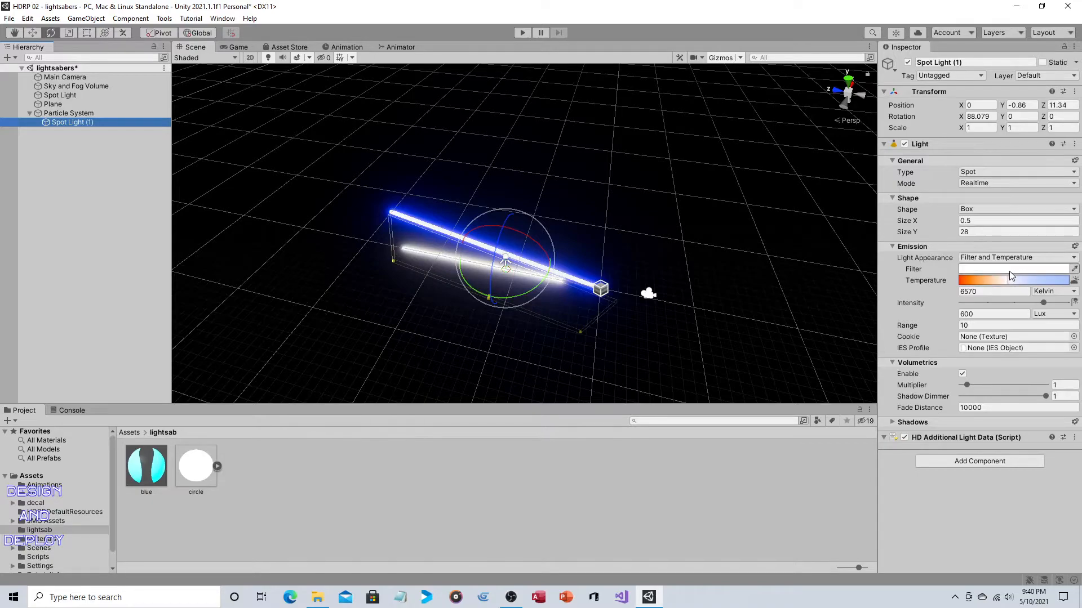
click(1012, 268)
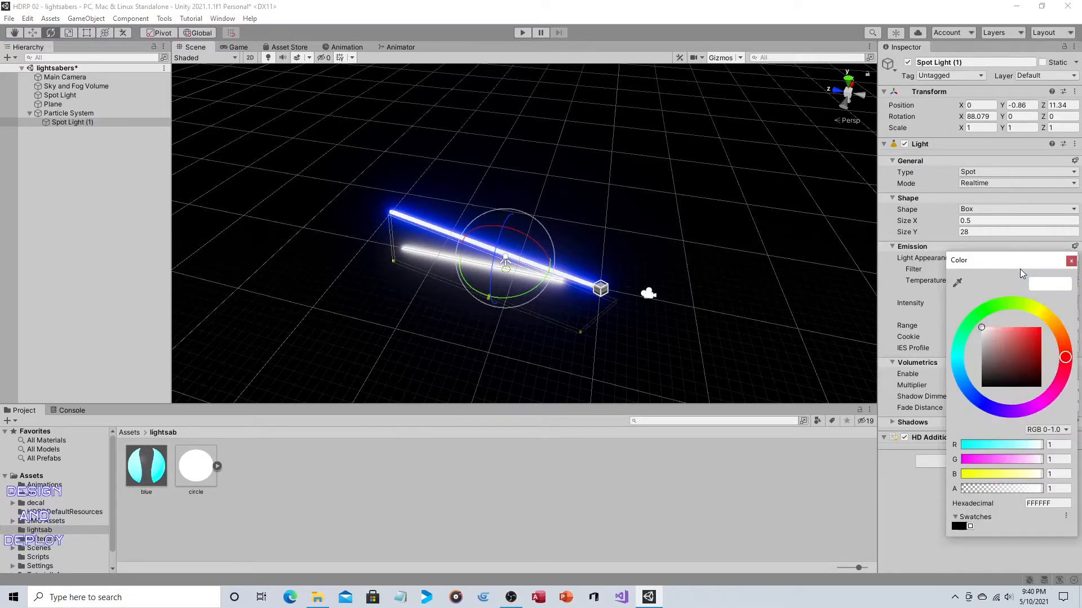
mouse_move(966, 390)
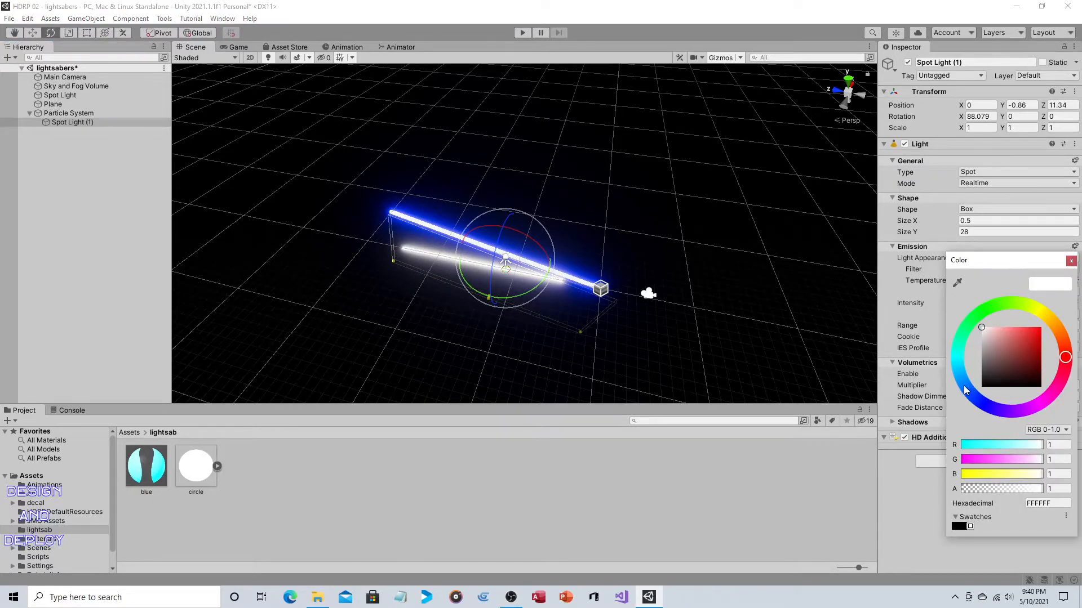
Pick a blue hue and tune it to a paler, lighter shade for the light.
click(1013, 338)
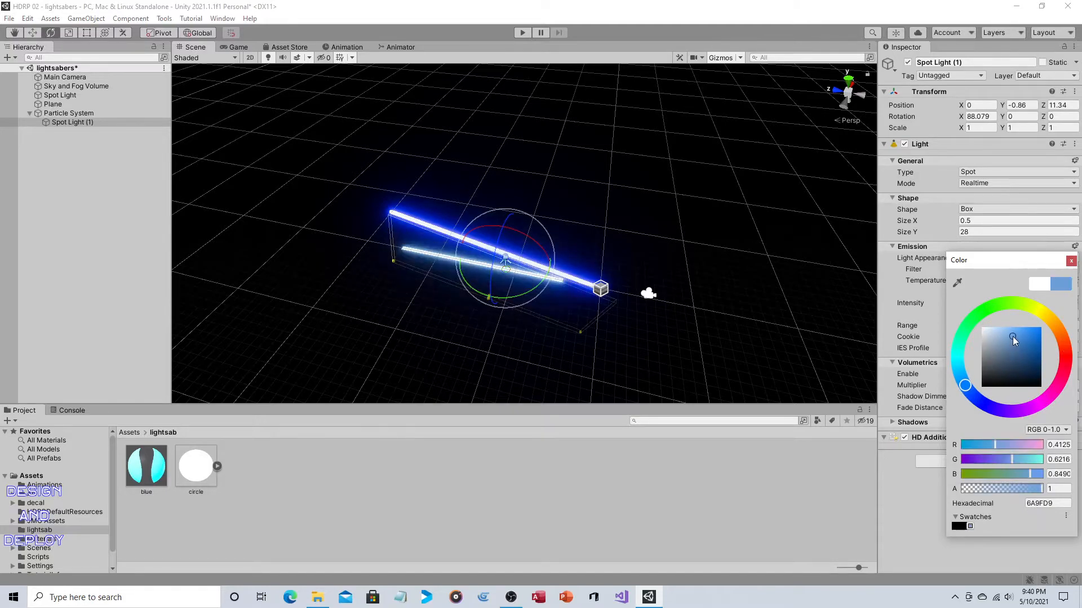
drag(1014, 338, 1041, 342)
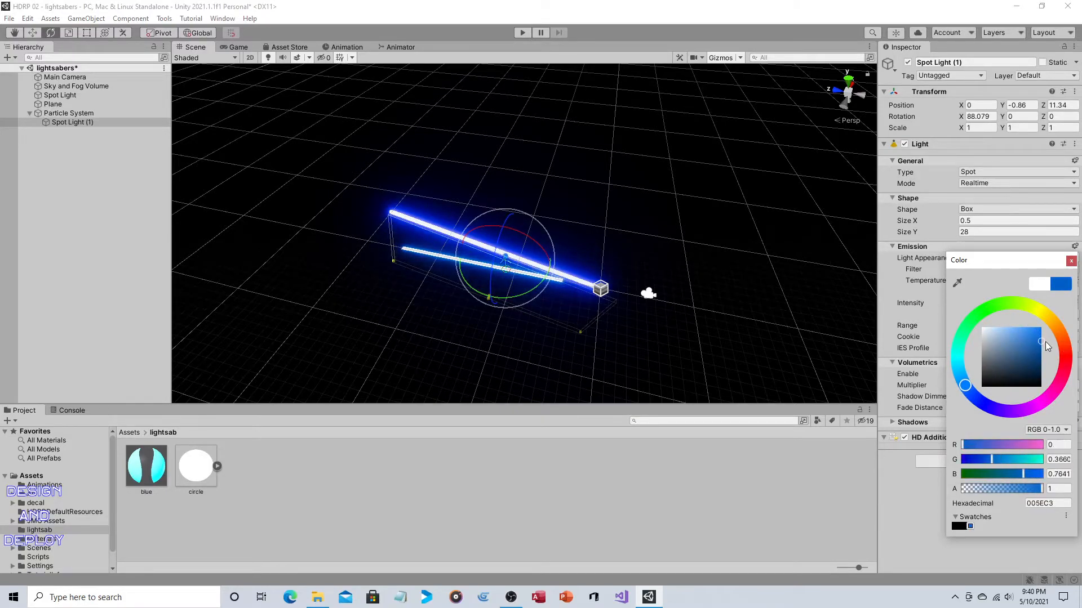
click(1020, 327)
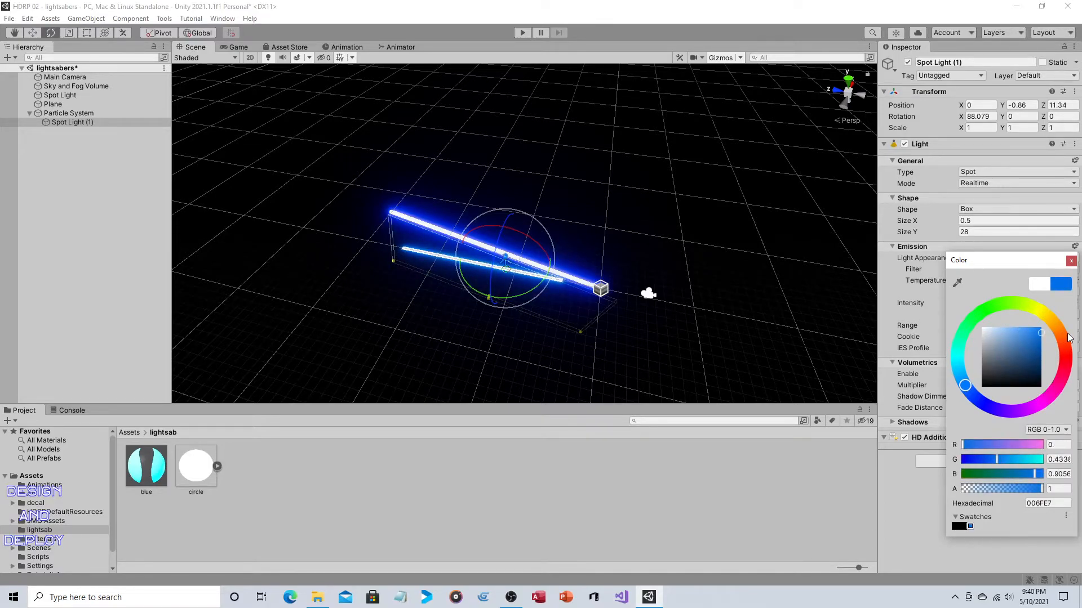
click(1010, 329)
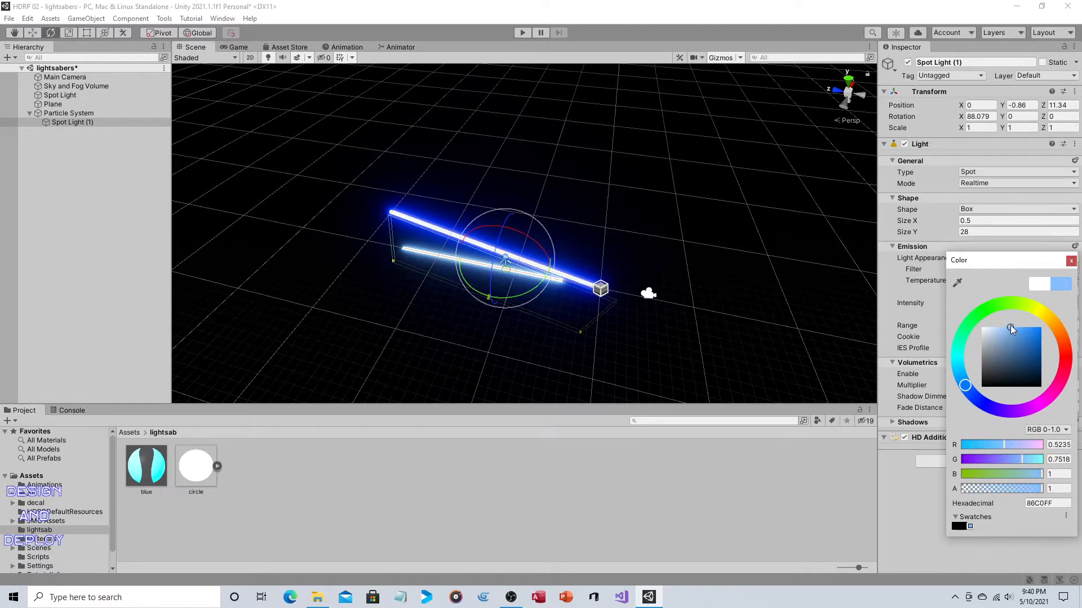
click(1015, 318)
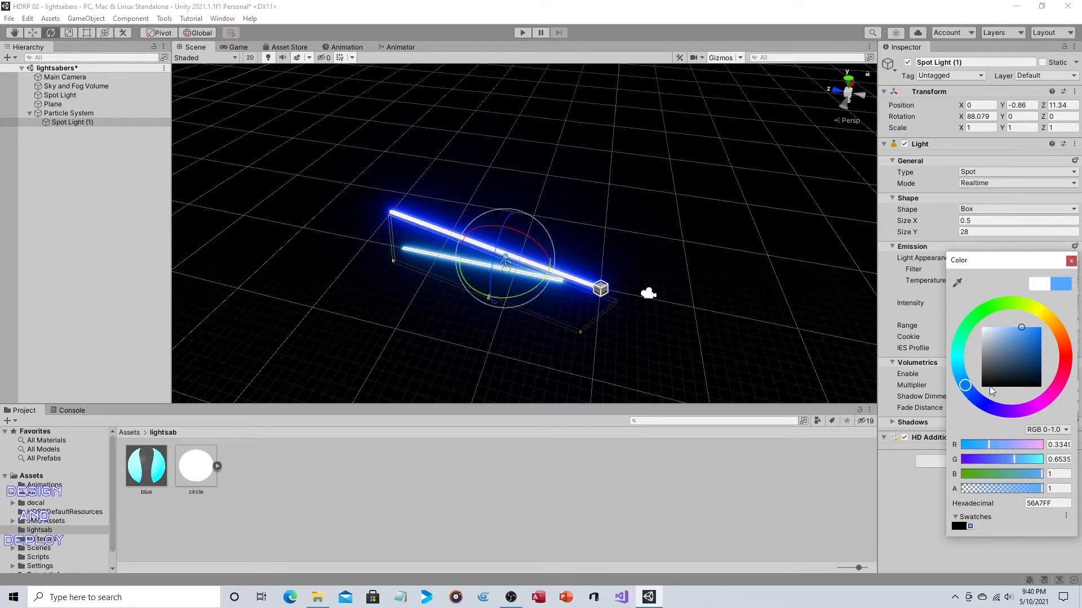
Settle on a pale light blue as the filter colour and close the picker.
drag(965, 386, 972, 394)
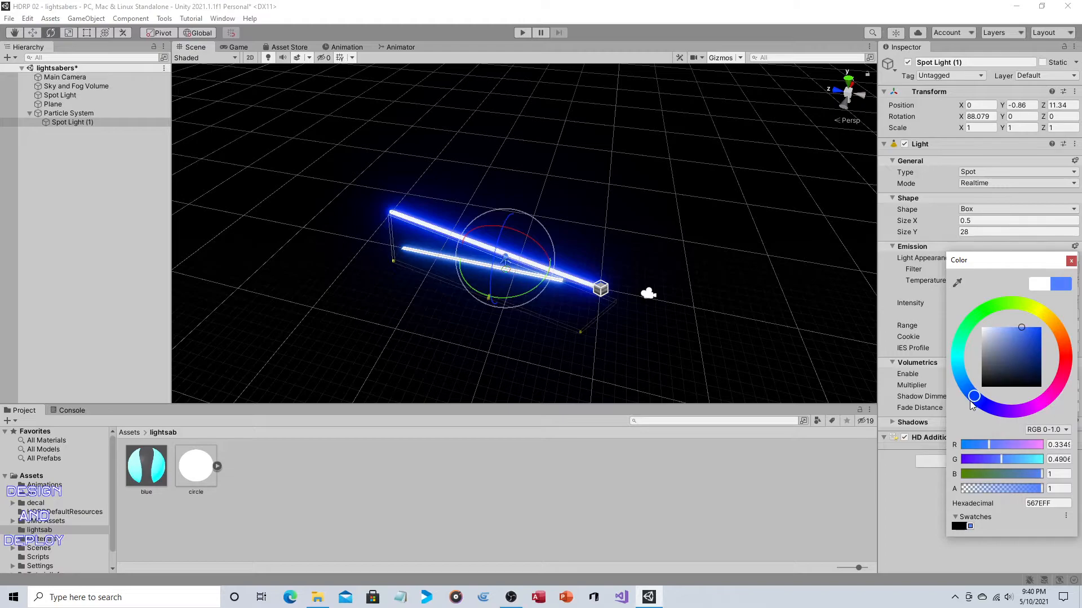
click(1029, 345)
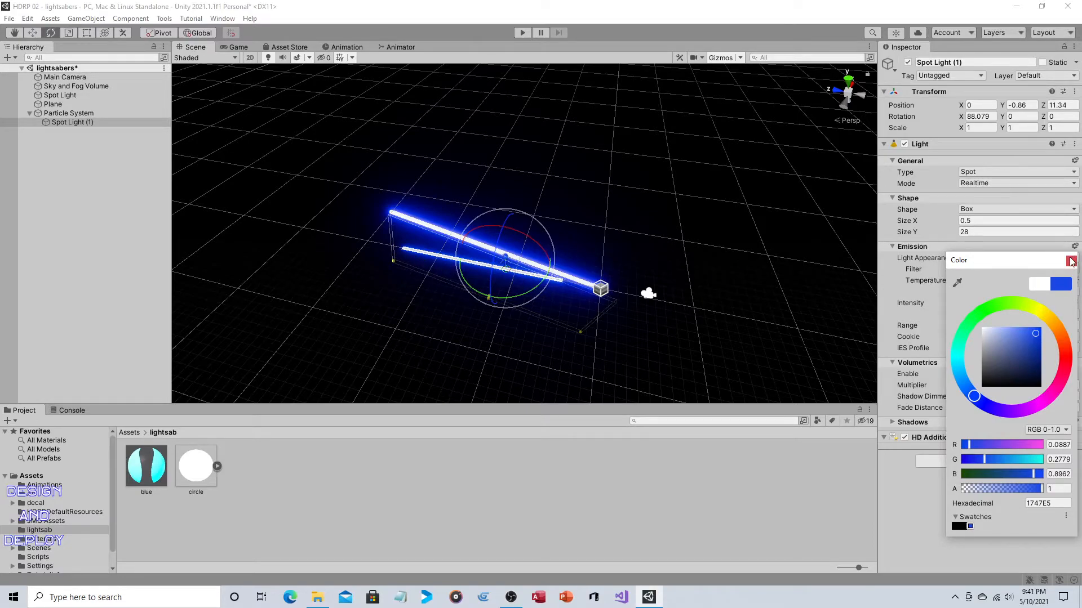
click(1007, 328)
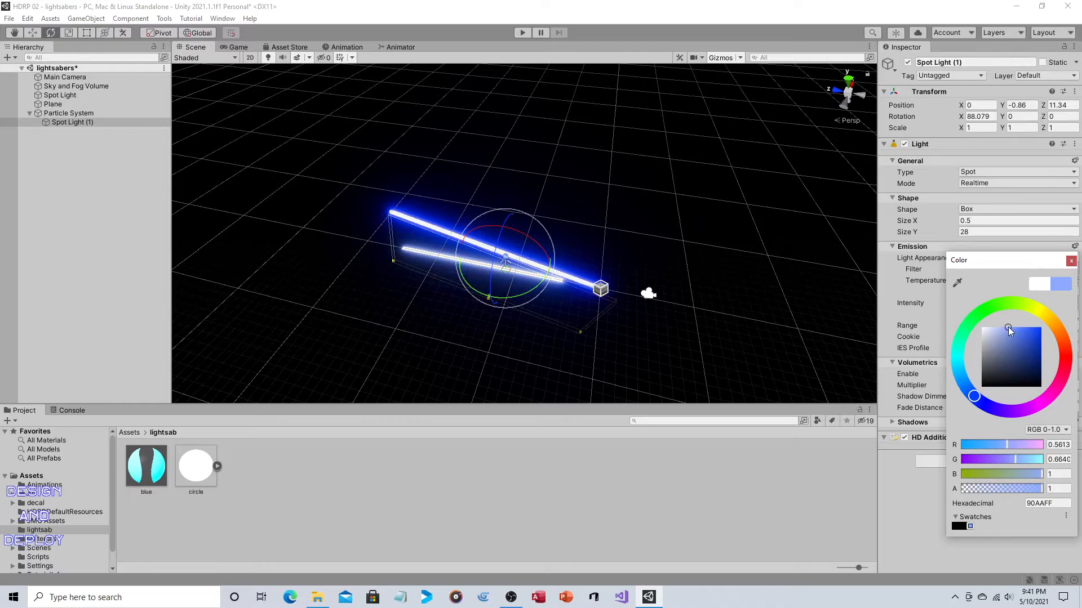
click(1014, 256)
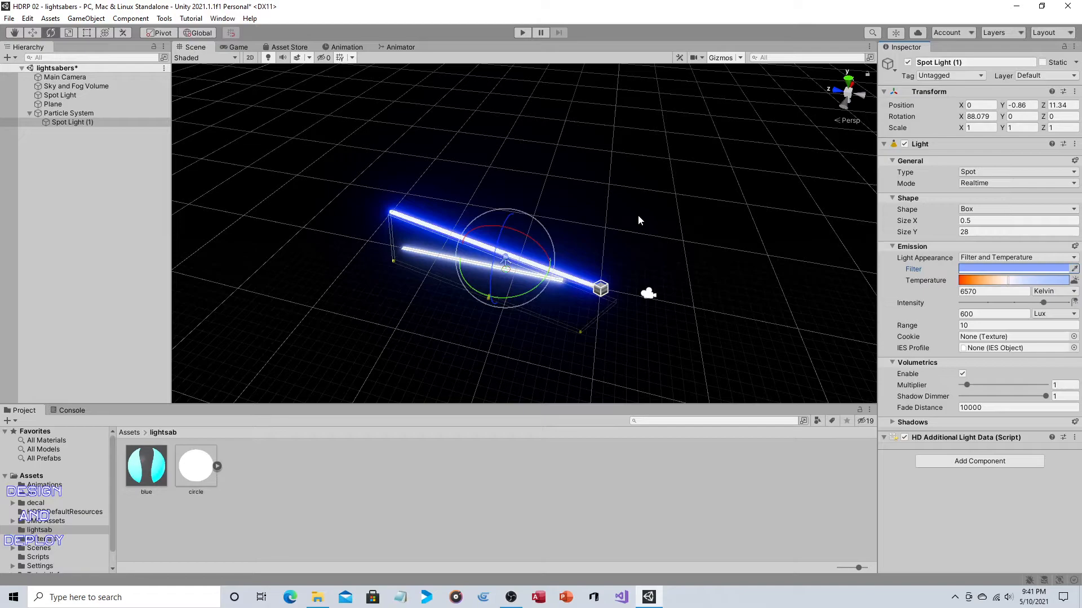
mouse_move(473, 222)
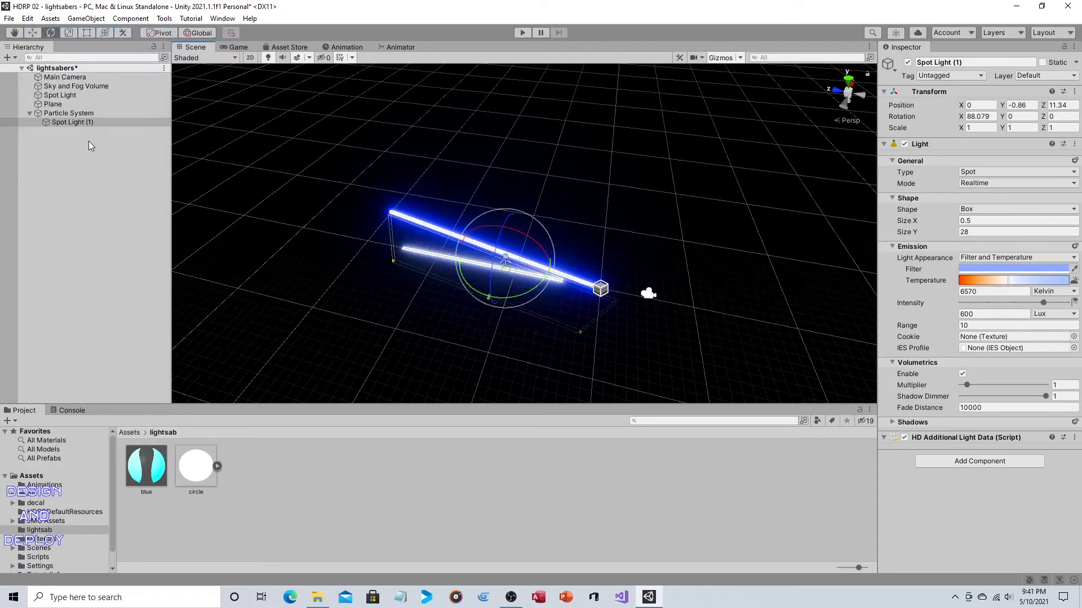
Set the Particle System's Rotation X to -90 so the saber stands upright, duplicated beside it.
click(69, 113)
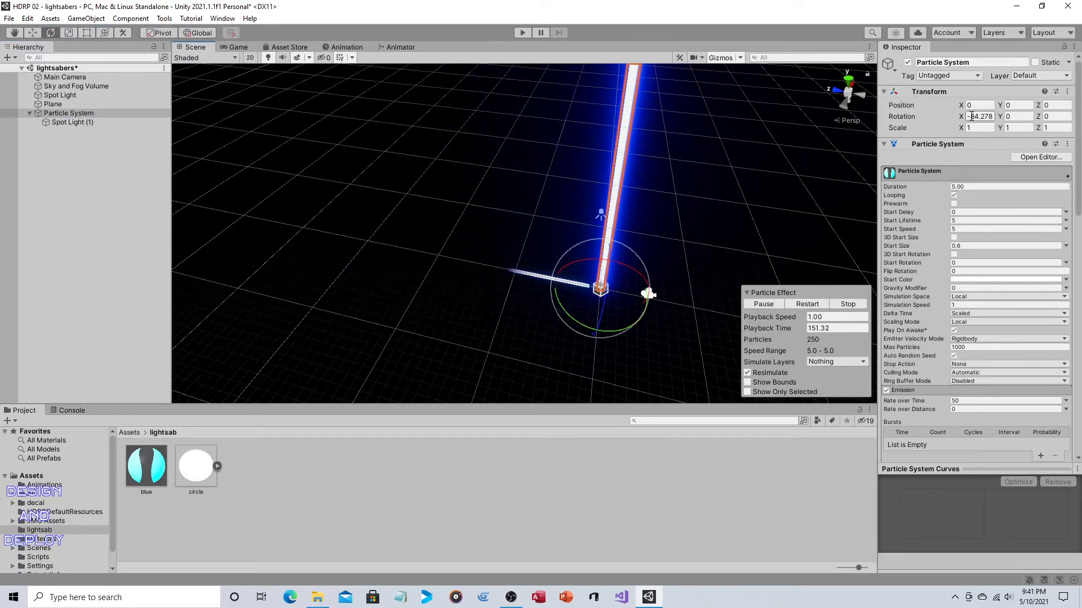
text(-90)
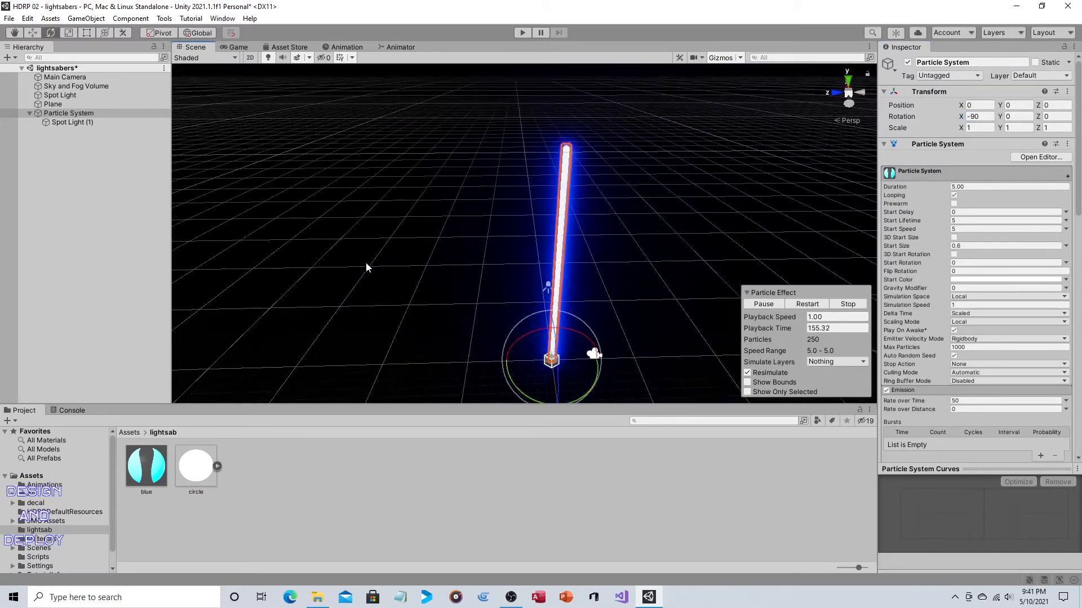
click(69, 112)
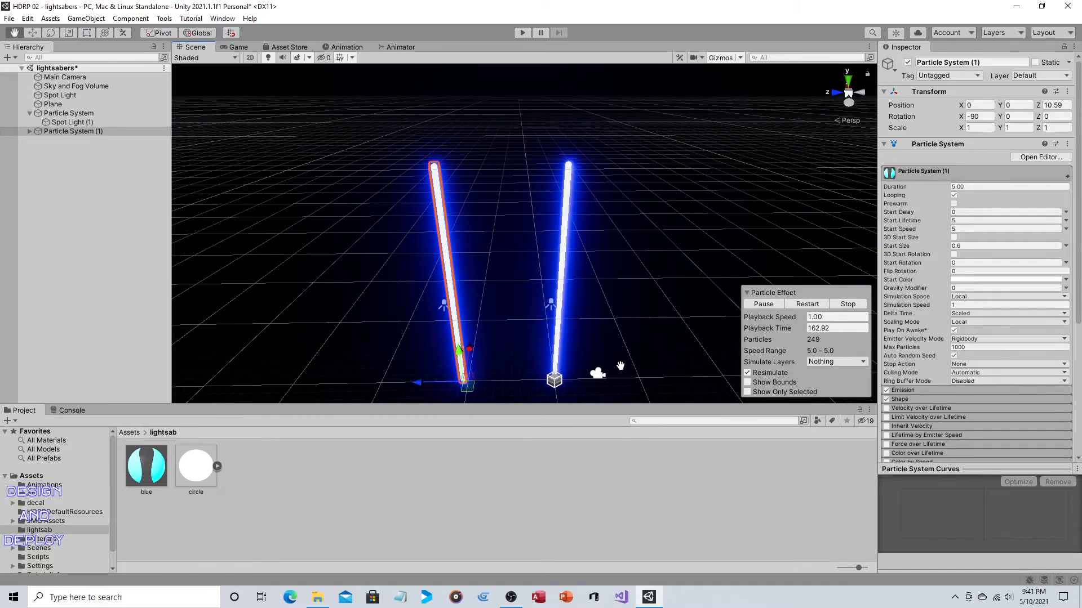
drag(620, 364, 716, 263)
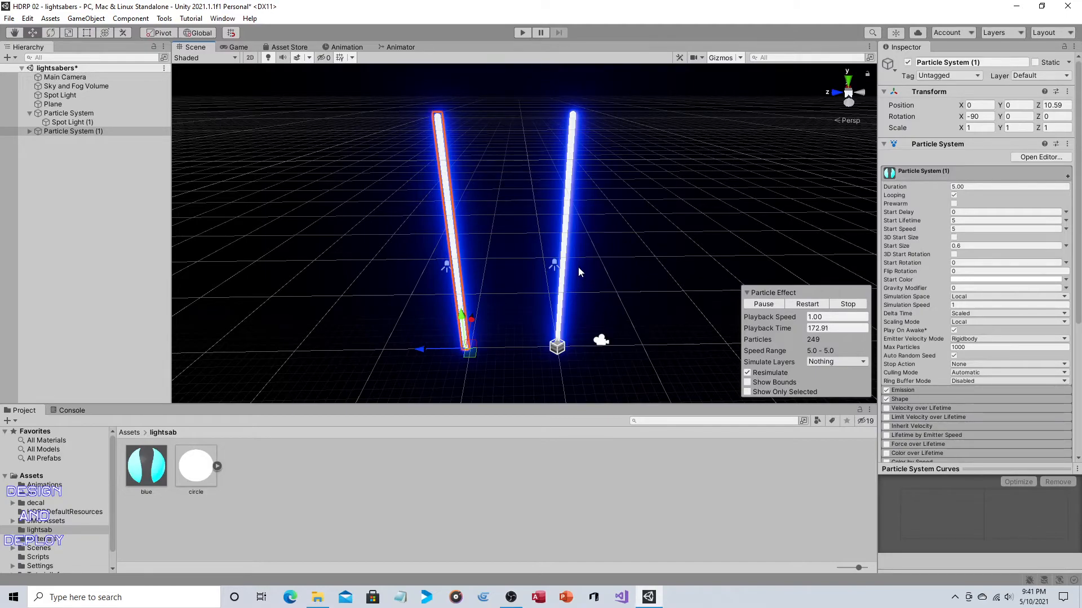
Duplicate the blue material and name the copy red.
click(145, 465)
text(red)
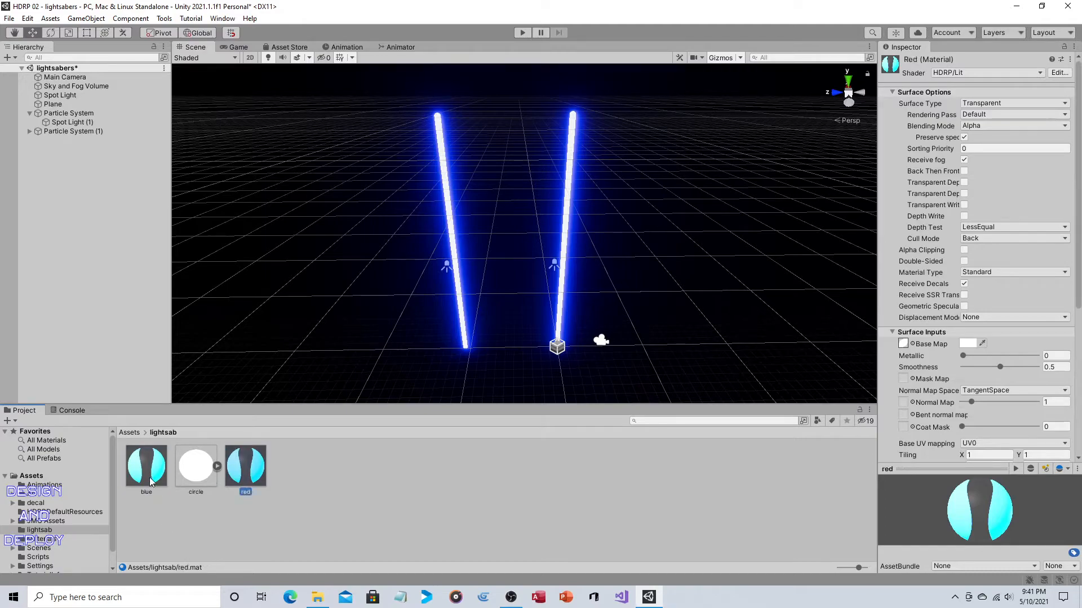
mouse_move(939, 326)
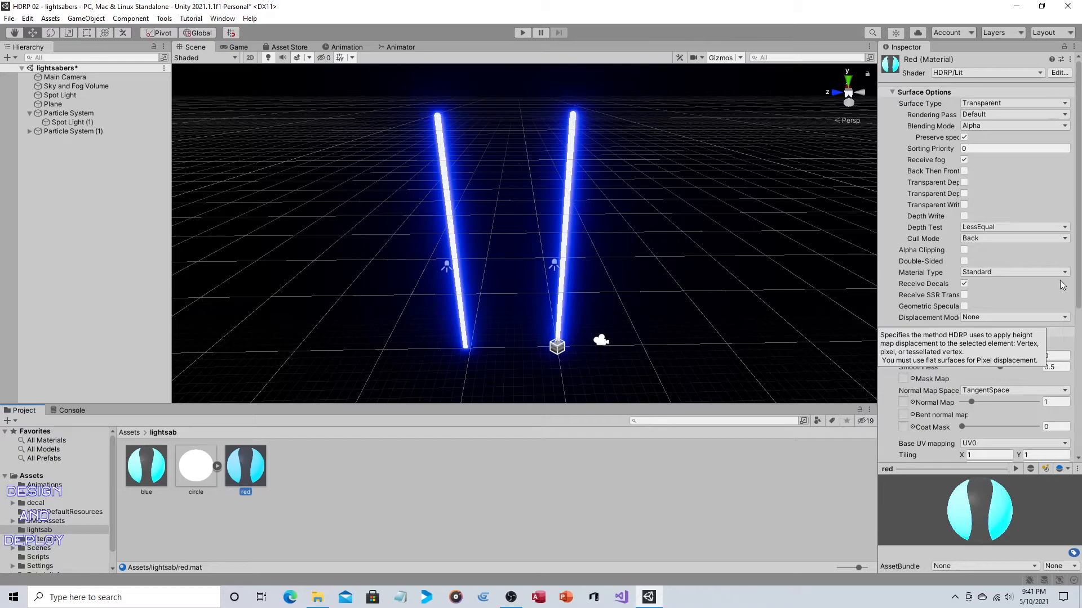
Set the red material's Emissive Color to red under Emission Inputs.
scroll(down, 3)
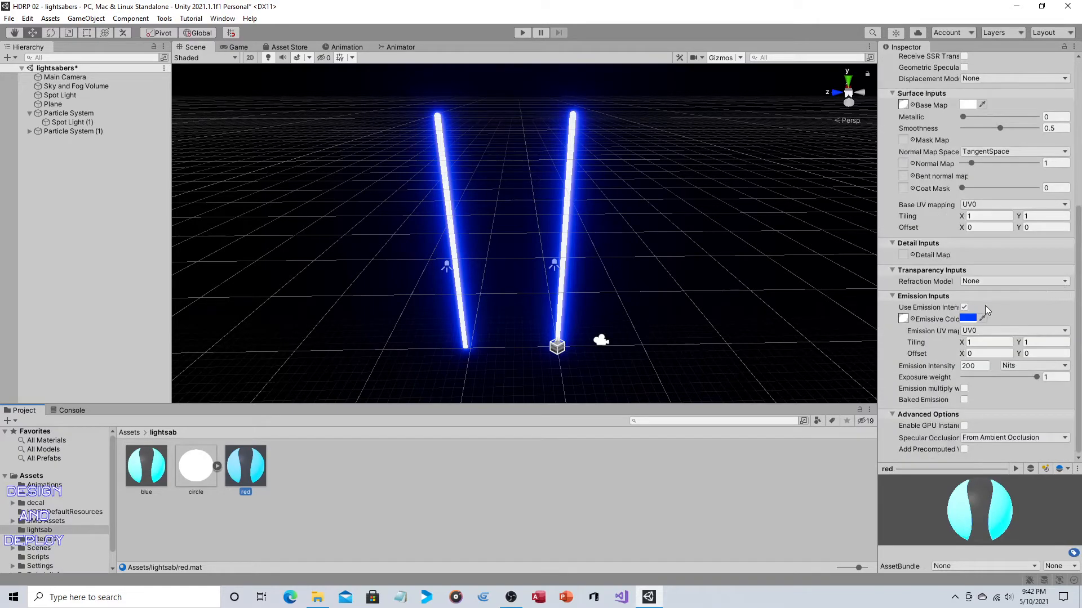
click(969, 318)
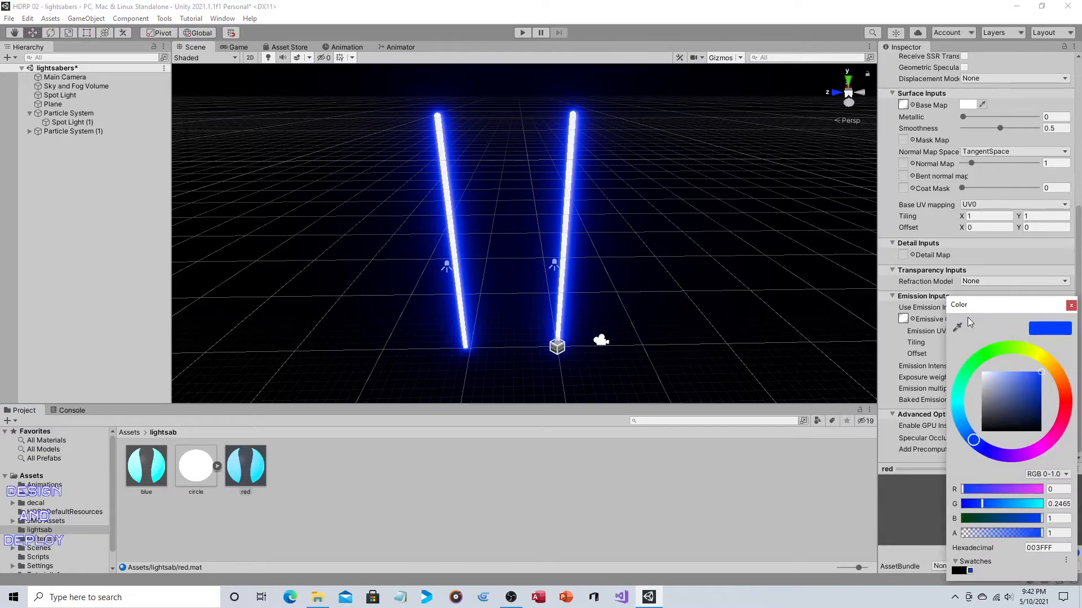
click(1065, 402)
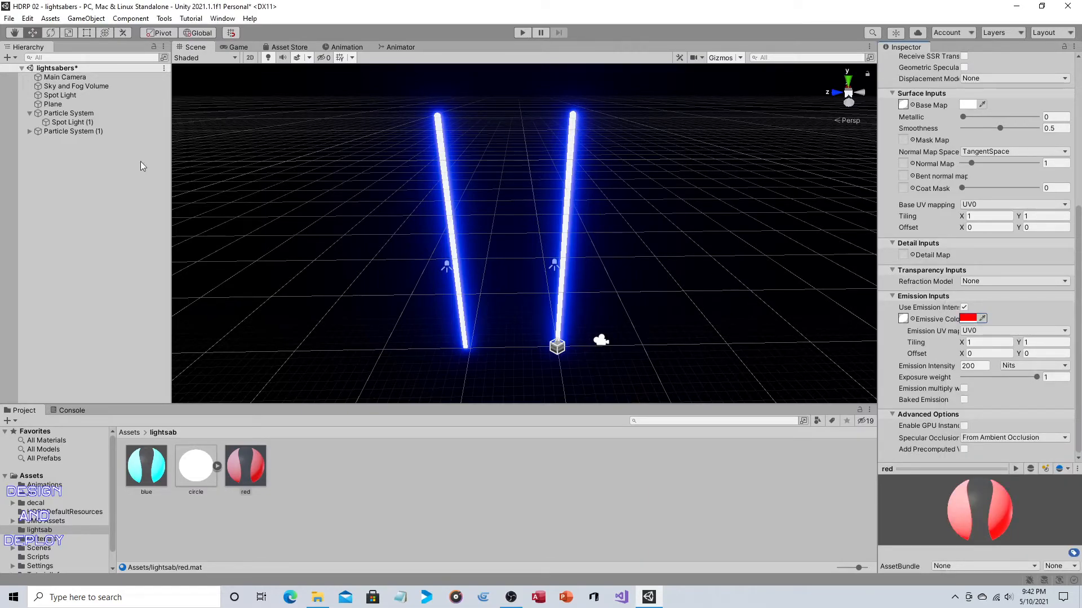
Assign the red material to Particle System (1) in its Renderer module.
click(73, 131)
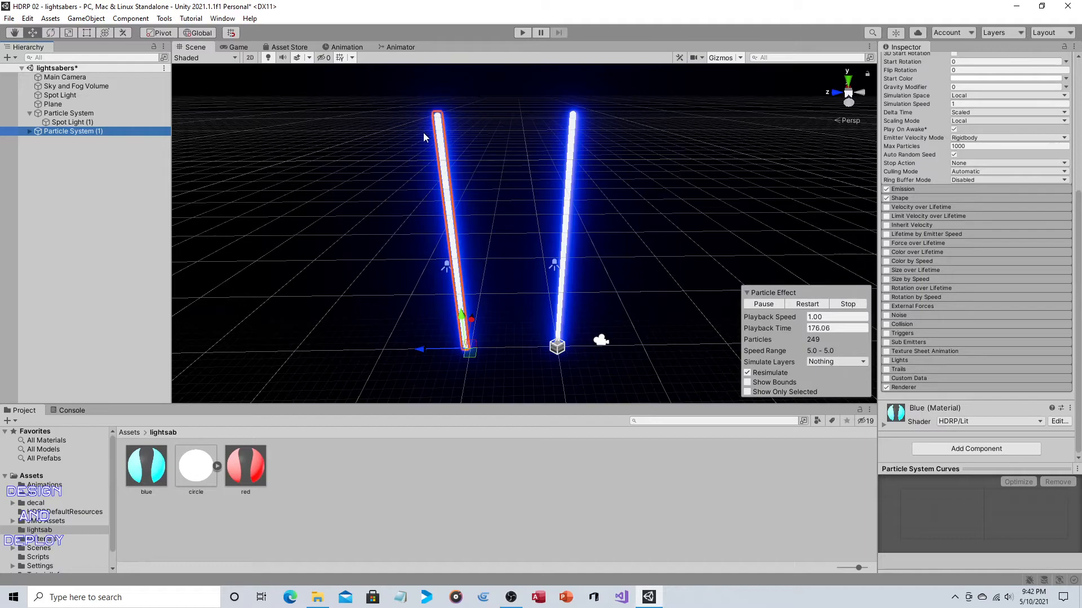
mouse_move(283, 166)
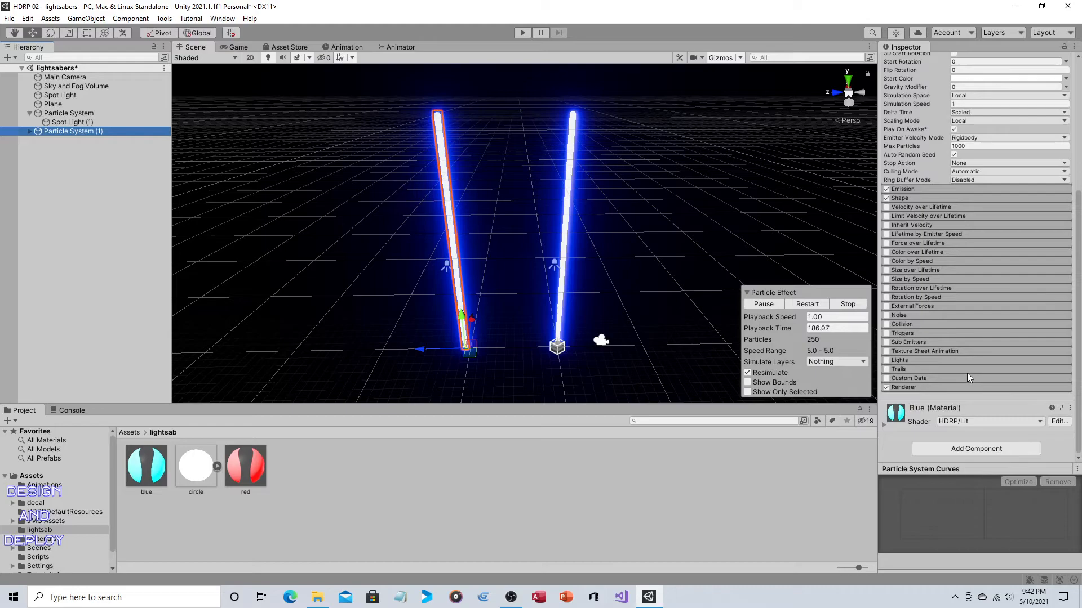
scroll(down, 3)
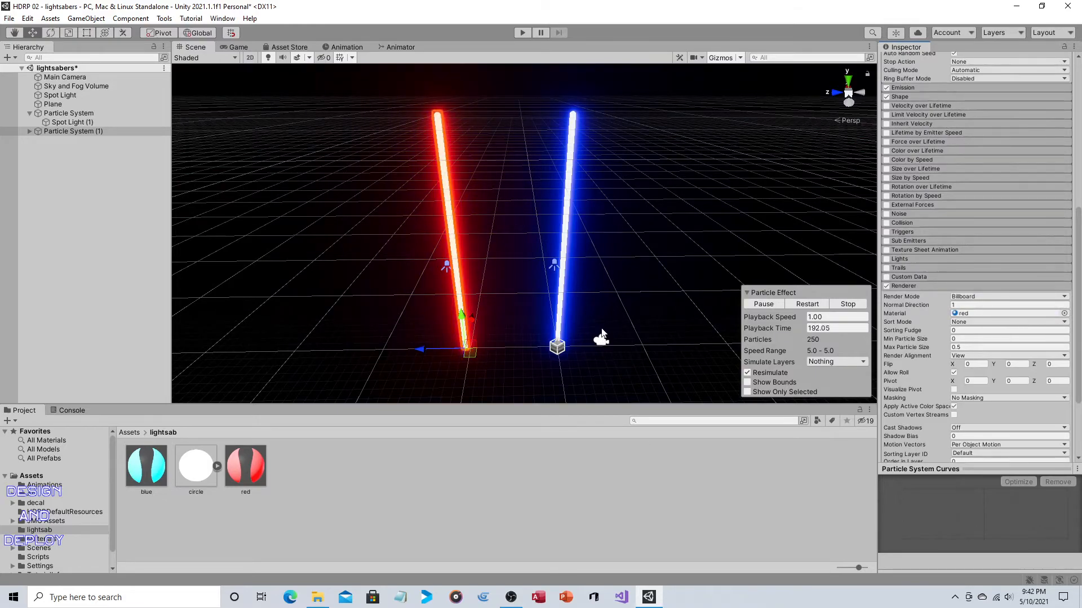
mouse_move(631, 175)
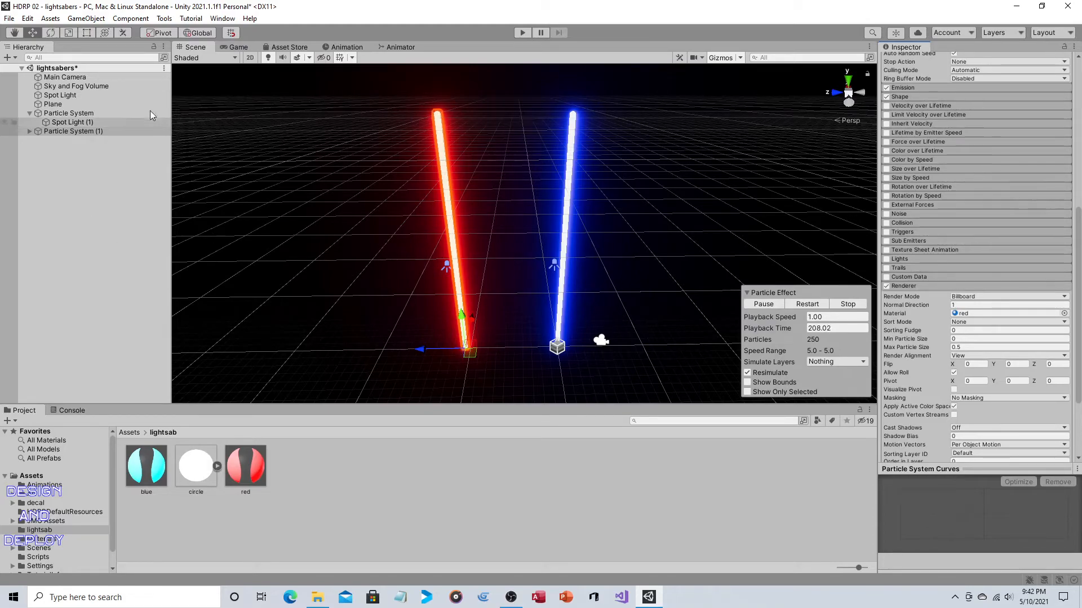
Show the GameObject menu's 3D Object submenu of basic shapes.
click(85, 18)
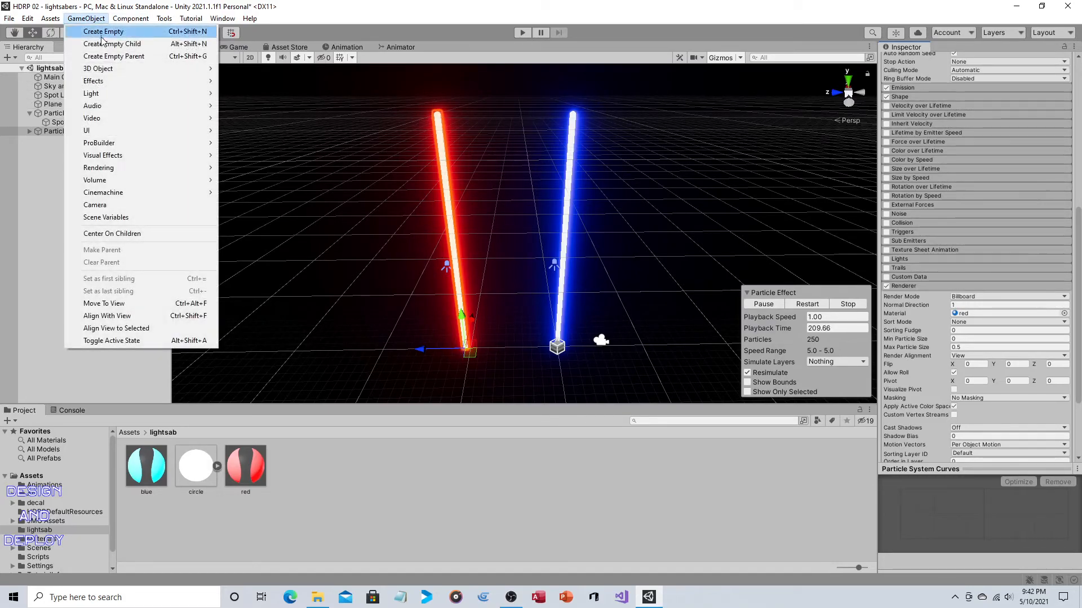
mouse_move(97, 69)
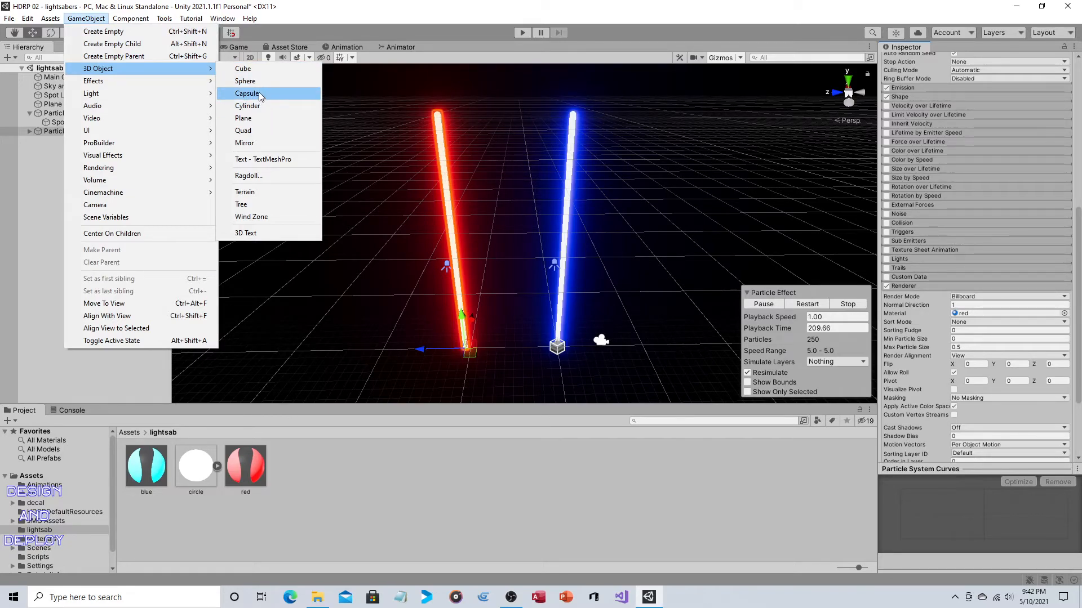
mouse_move(244, 69)
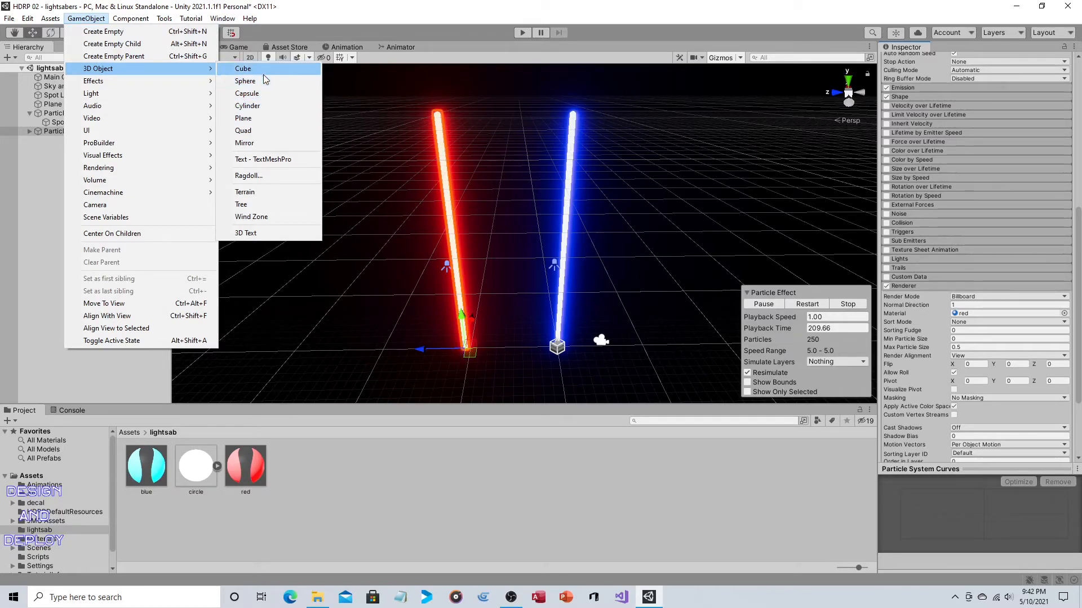
mouse_move(247, 106)
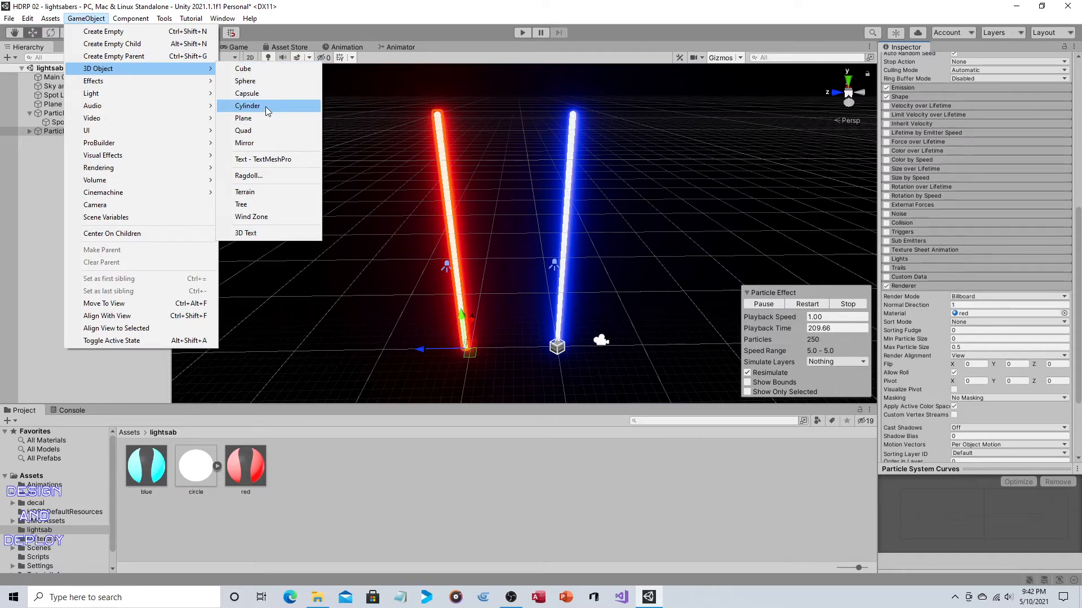